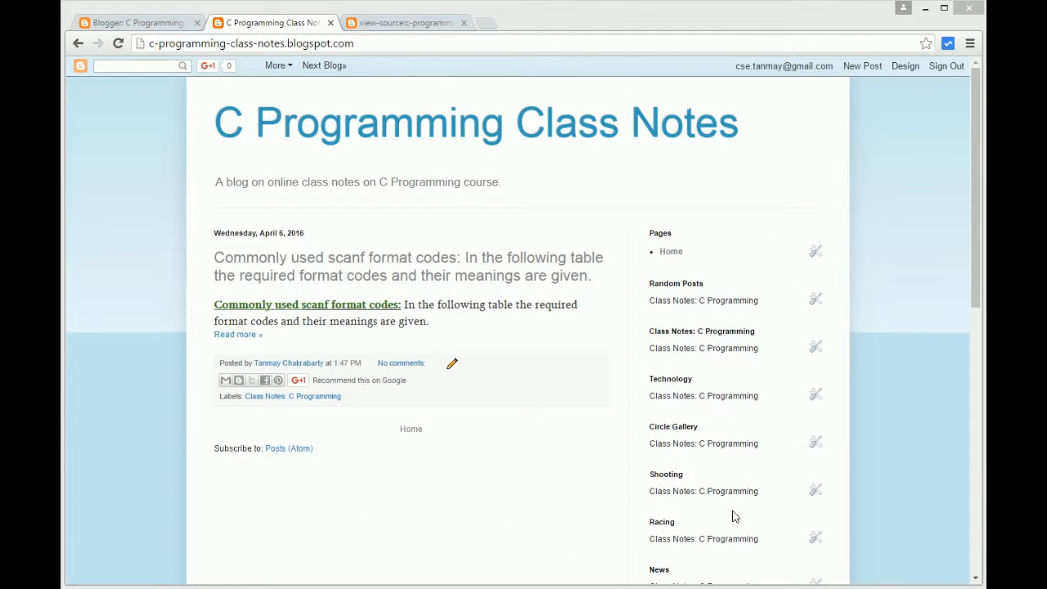
mouse_move(452, 344)
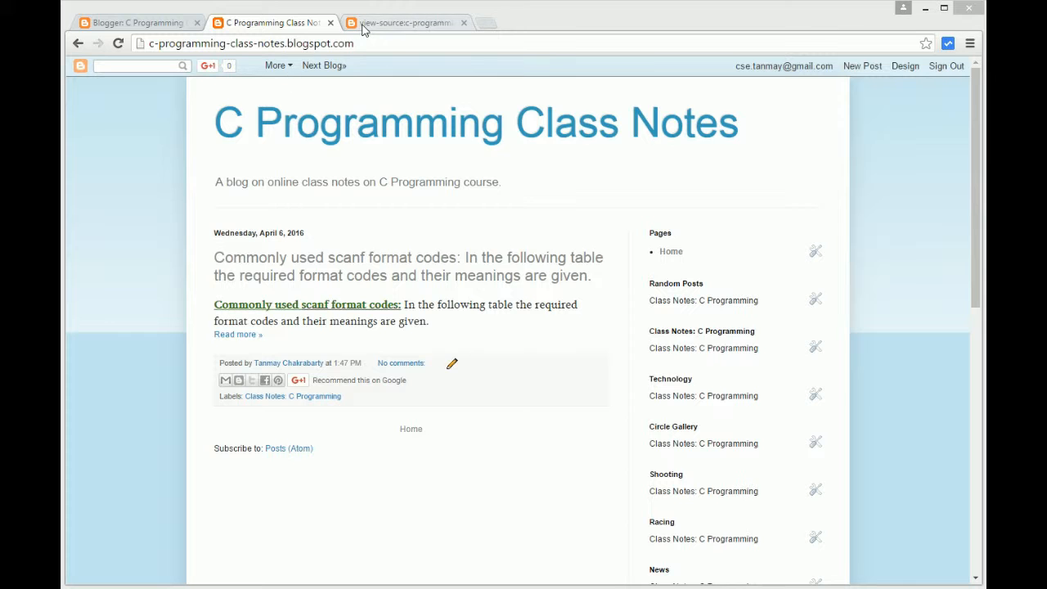
View the home page source and confirm name='description' has no matches
click(409, 22)
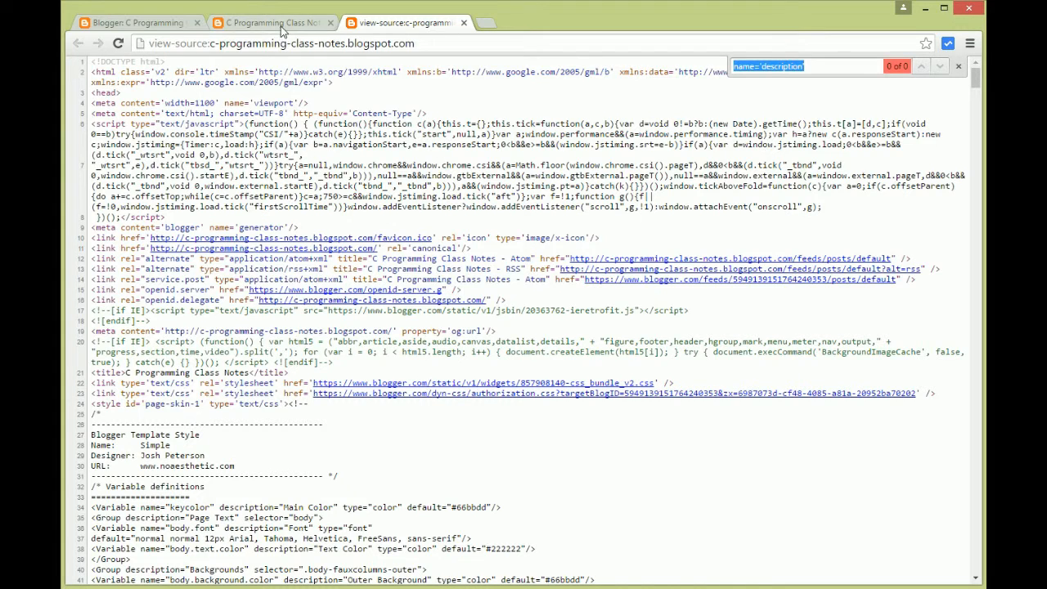
Confirm the post page source has no name='description' match, then bring up the dashboard overview
click(270, 23)
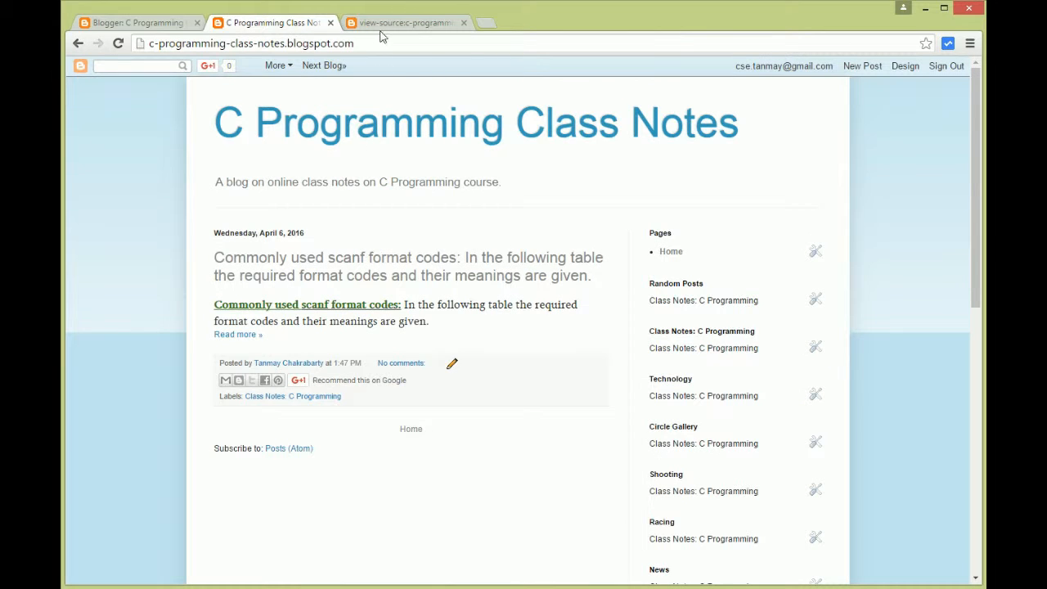
mouse_move(306, 122)
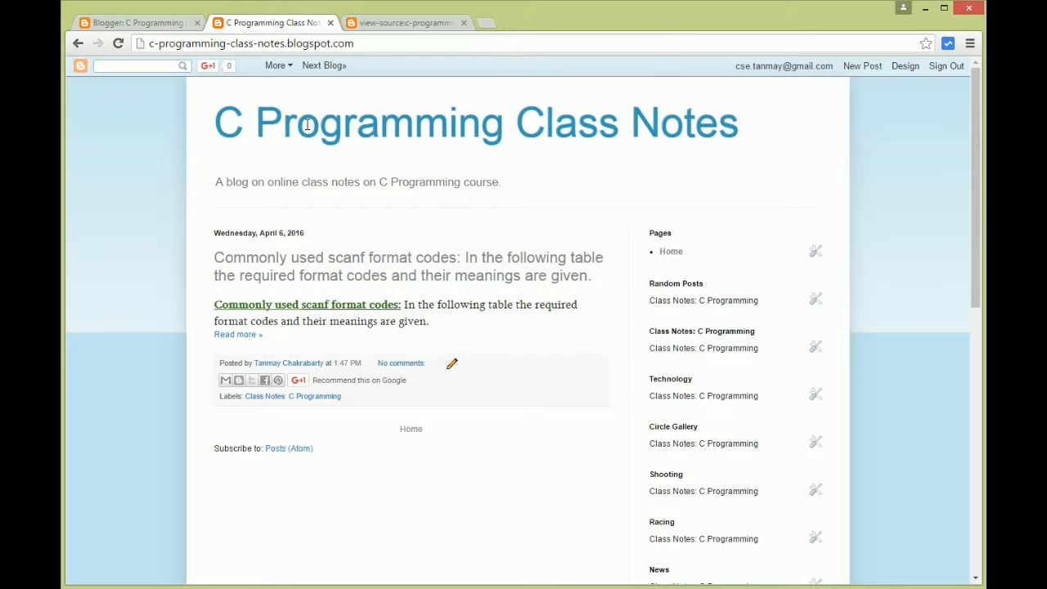
mouse_move(336, 291)
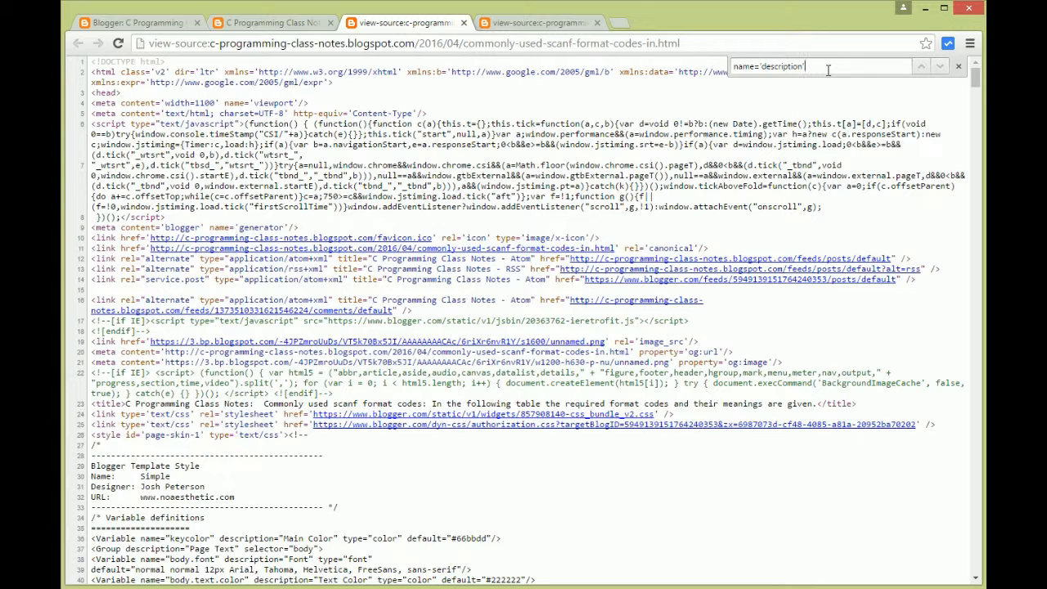
key(Enter)
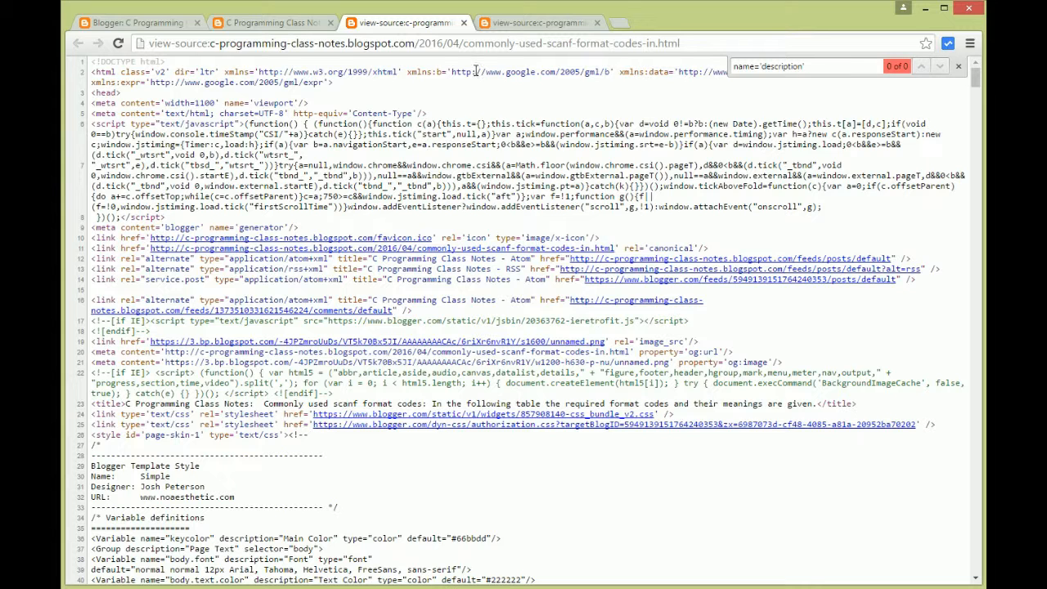
click(123, 22)
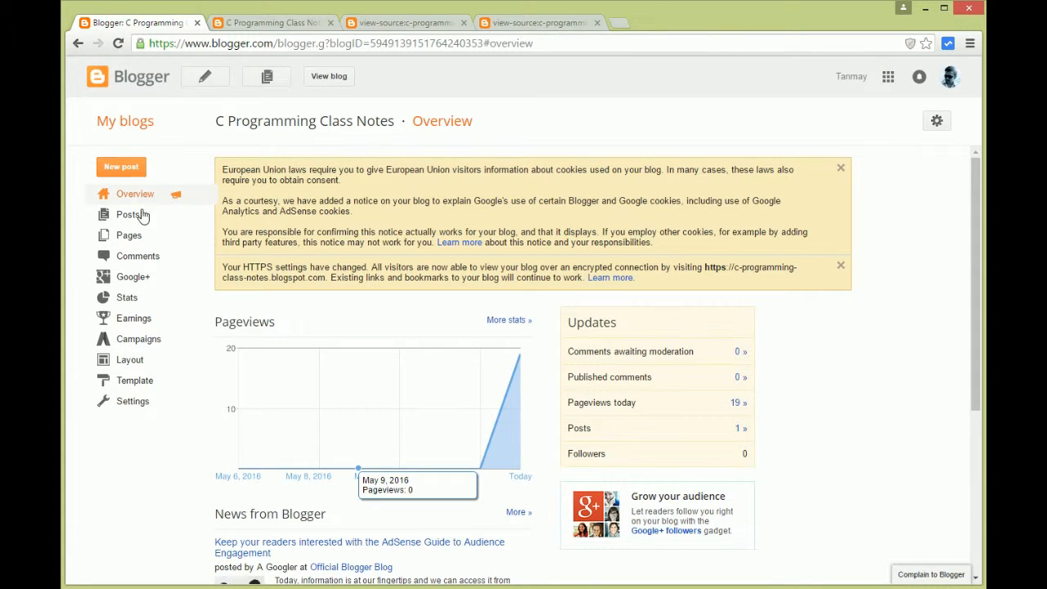
In Search preferences, enable the description and save 'Blog on Class Notes of C Programming Course.'
click(133, 400)
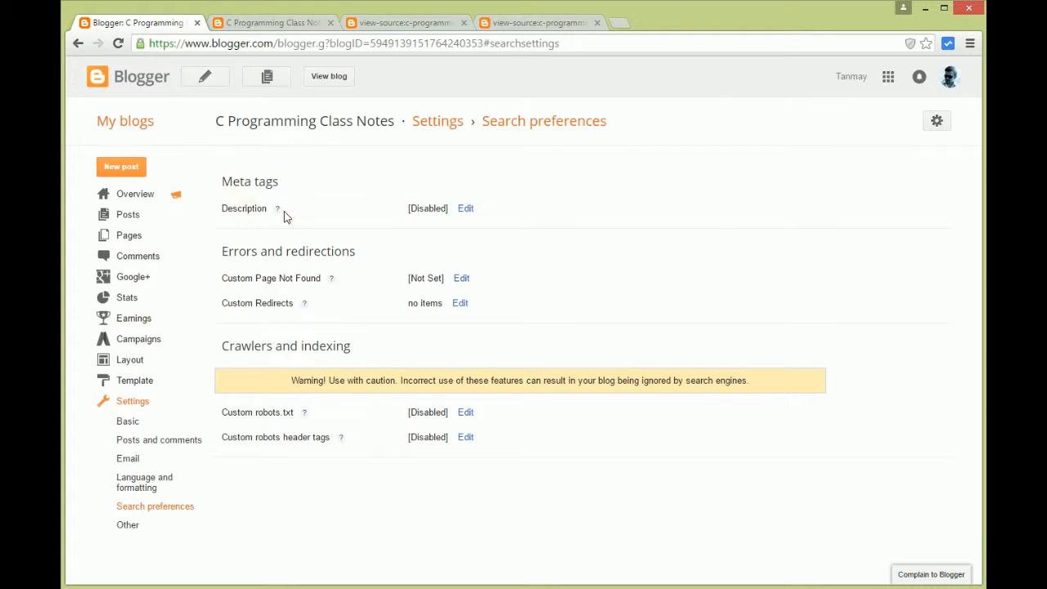
mouse_move(286, 212)
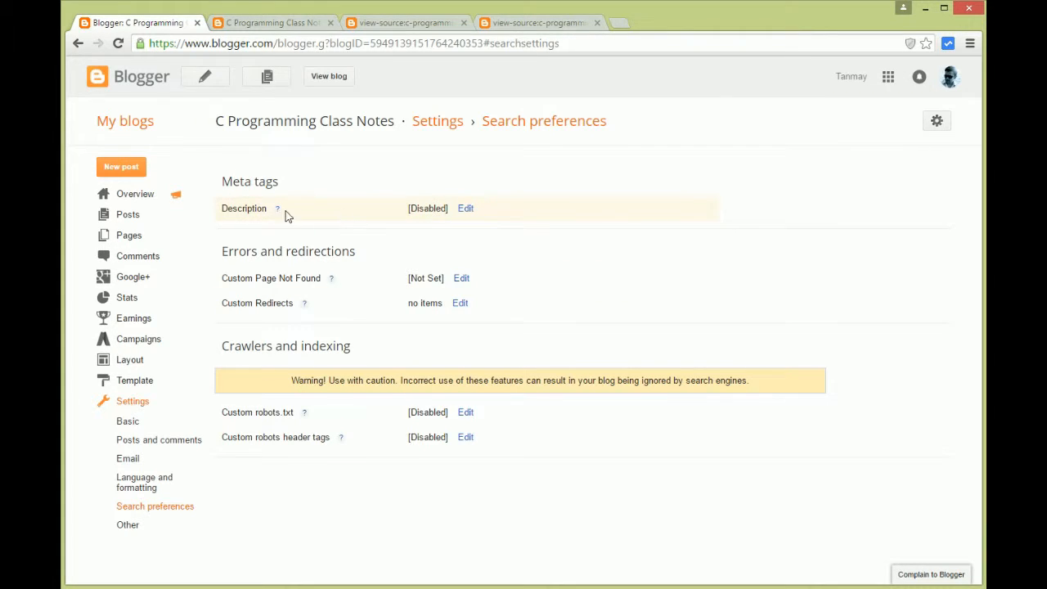
mouse_move(466, 213)
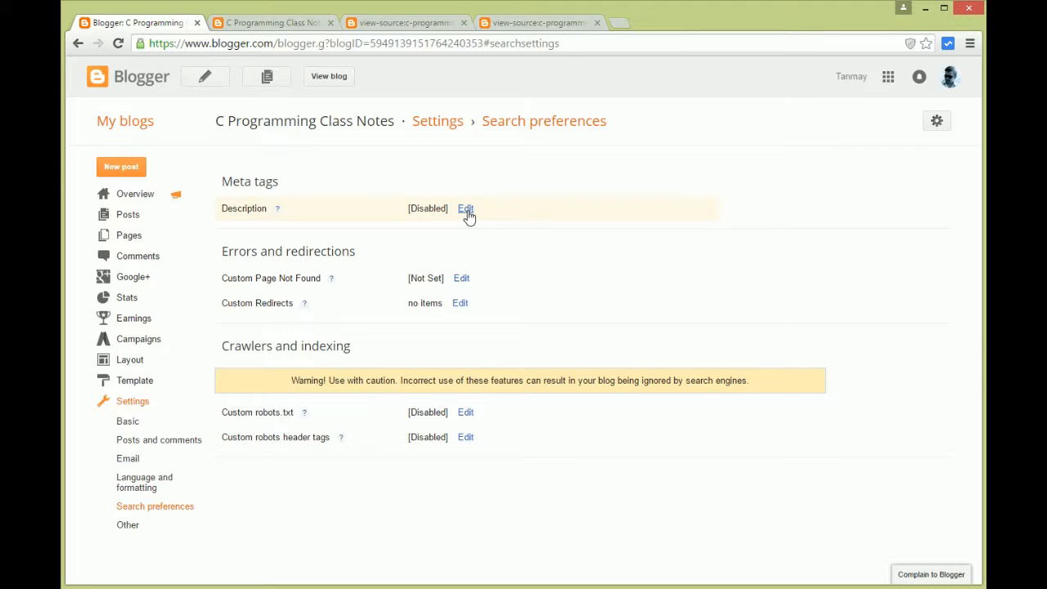
click(466, 207)
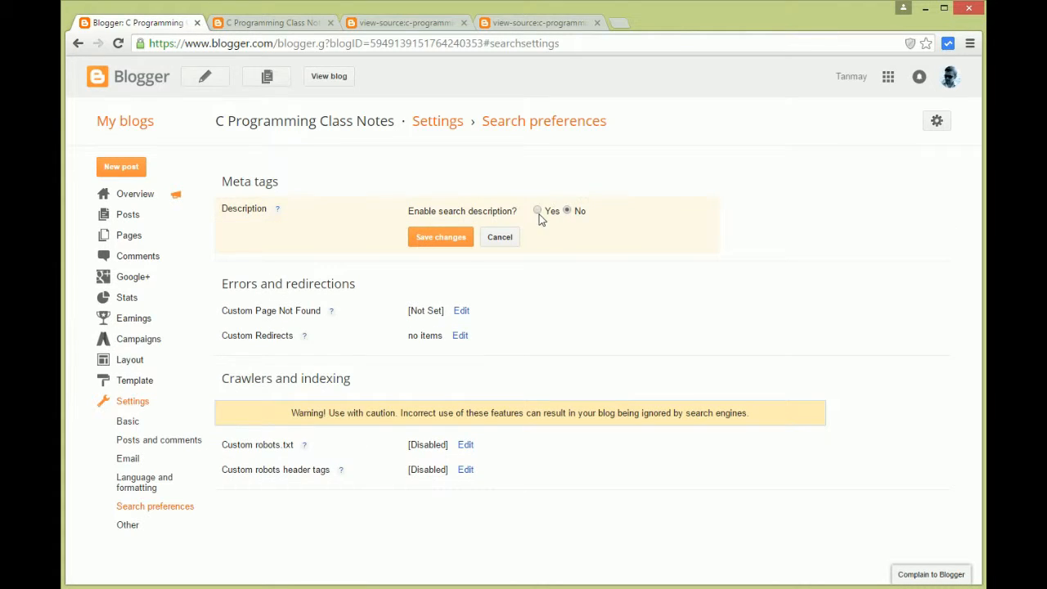
click(538, 210)
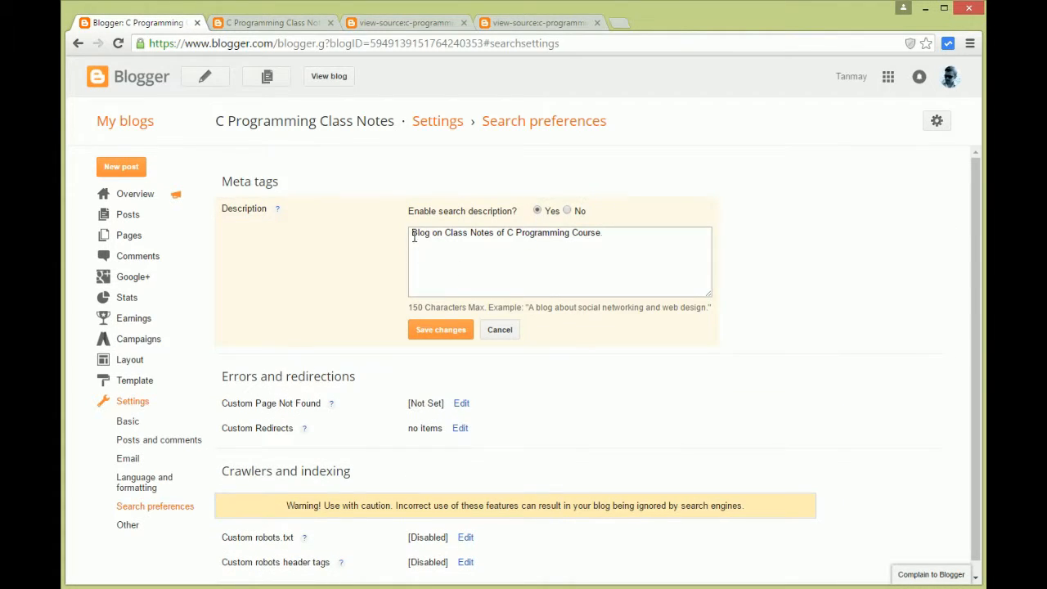
triple_click(507, 232)
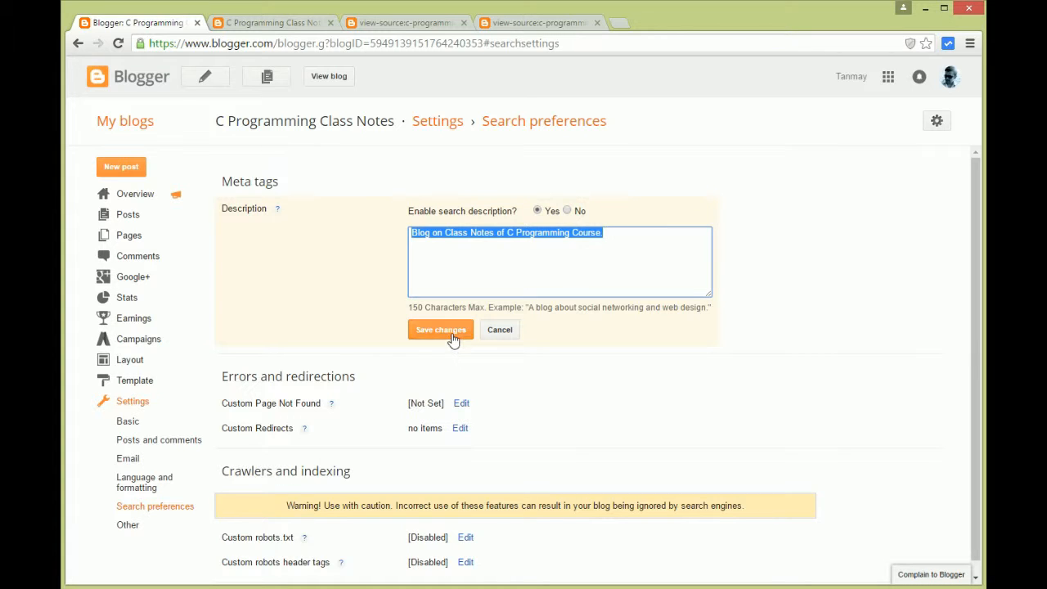
click(440, 329)
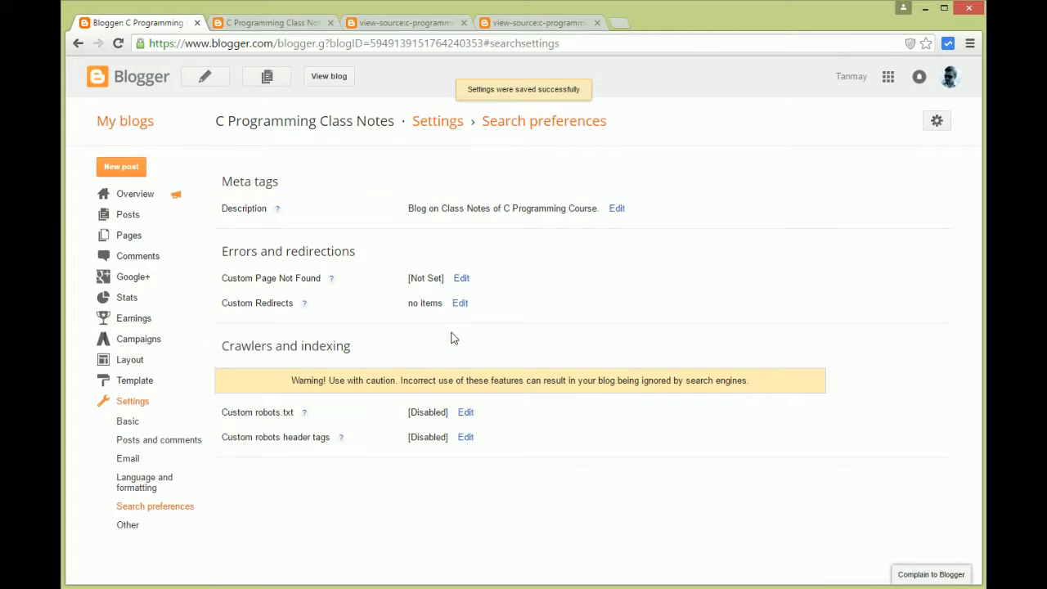
Find the meta tag 'Blog on Class Notes of C Programming Course' in the home page source
click(270, 22)
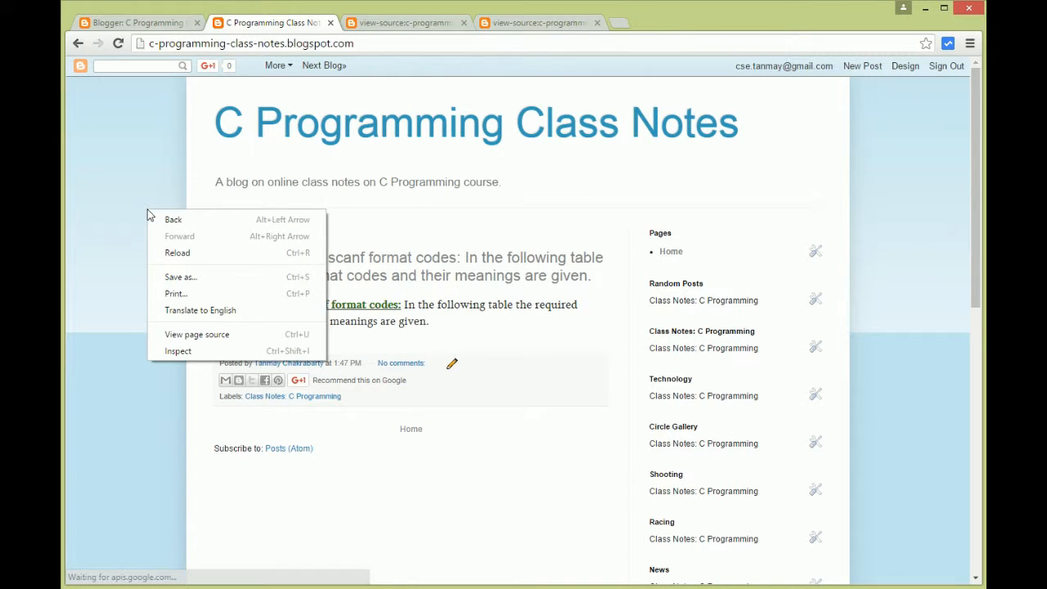
click(196, 334)
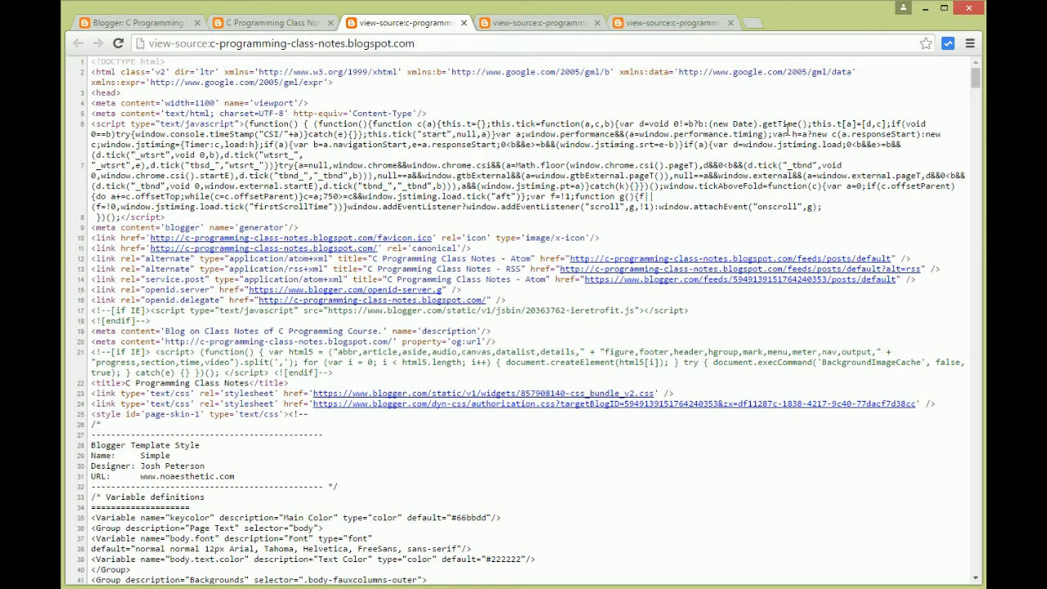
key(Ctrl+f)
text(name='description')
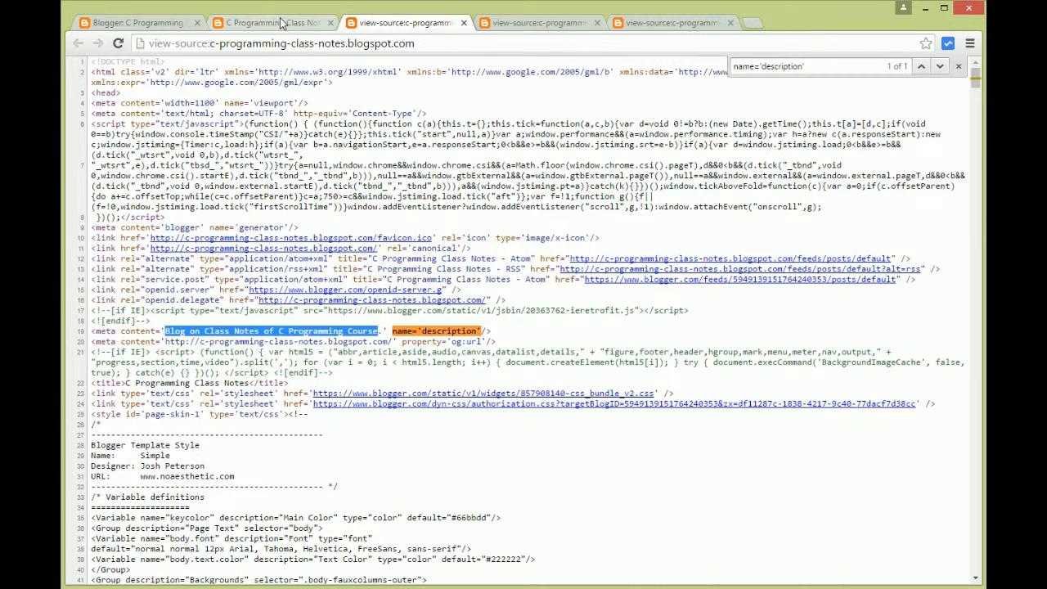
click(278, 22)
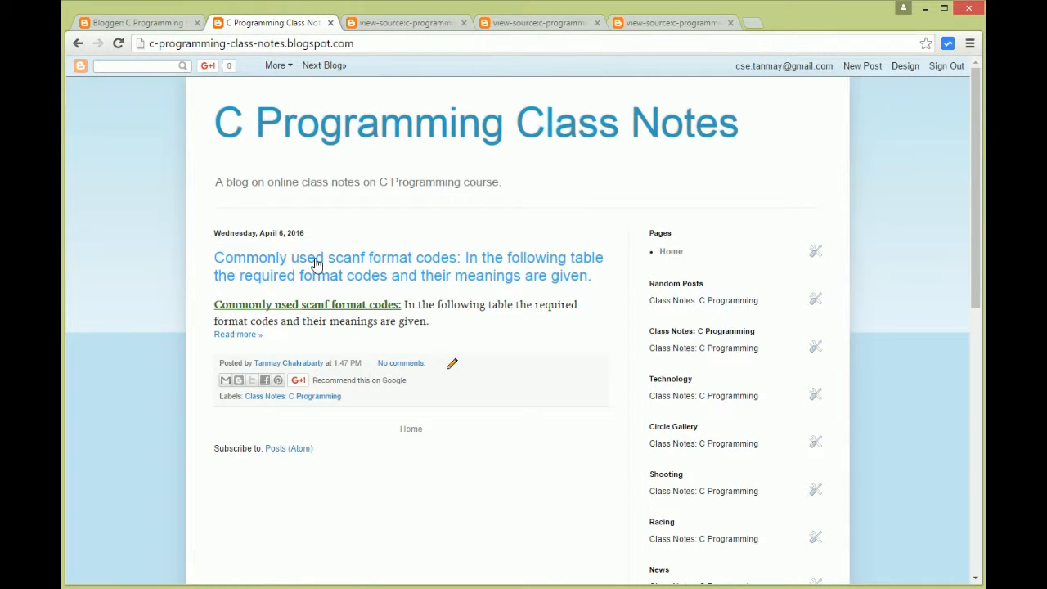
Find the 'Content Specific Meta Description' tag in the scanf format codes post's source
click(319, 266)
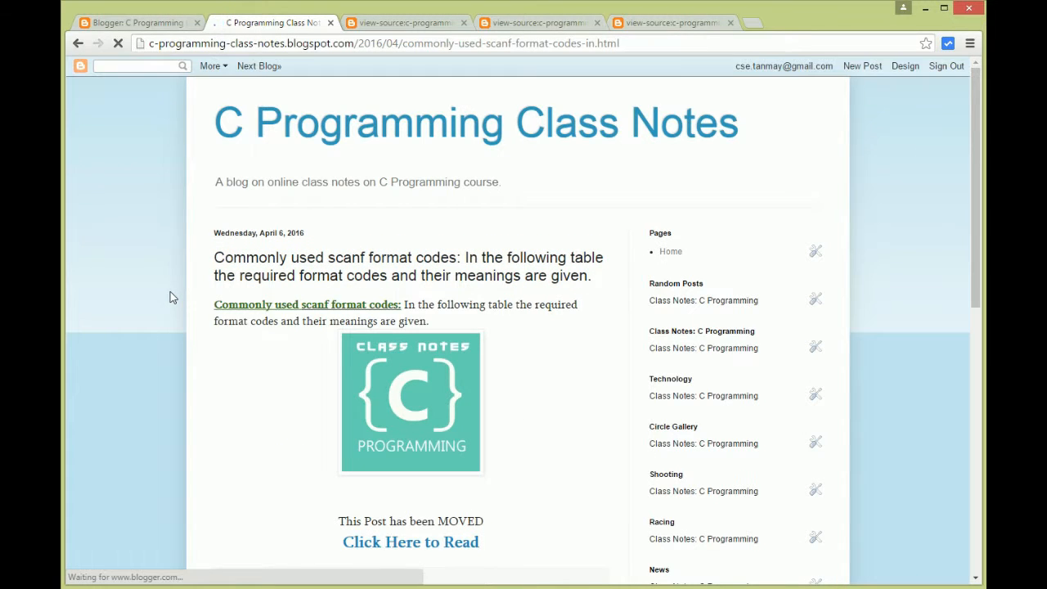
right_click(173, 297)
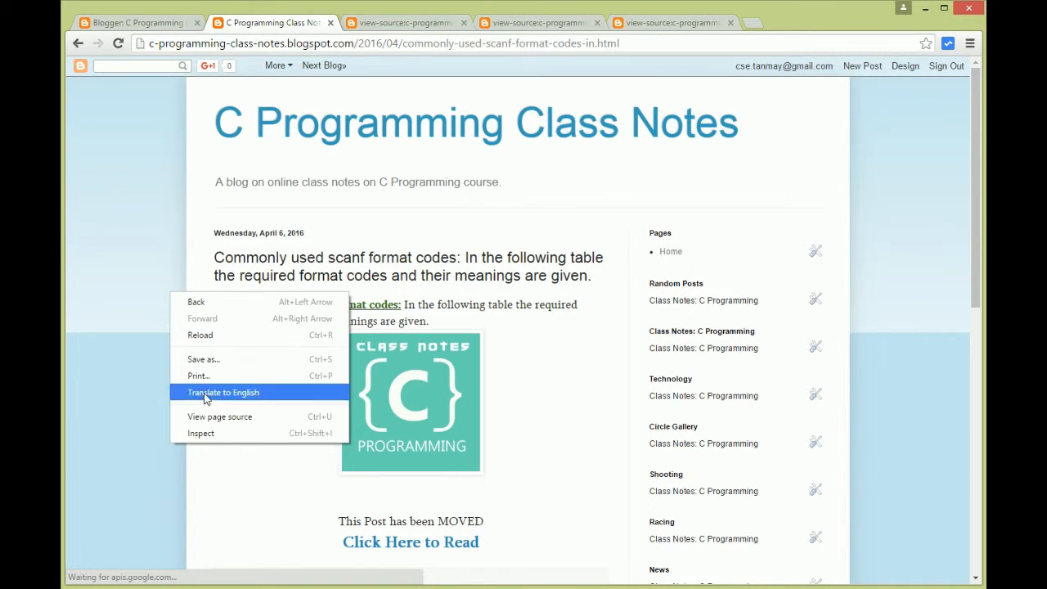
click(219, 416)
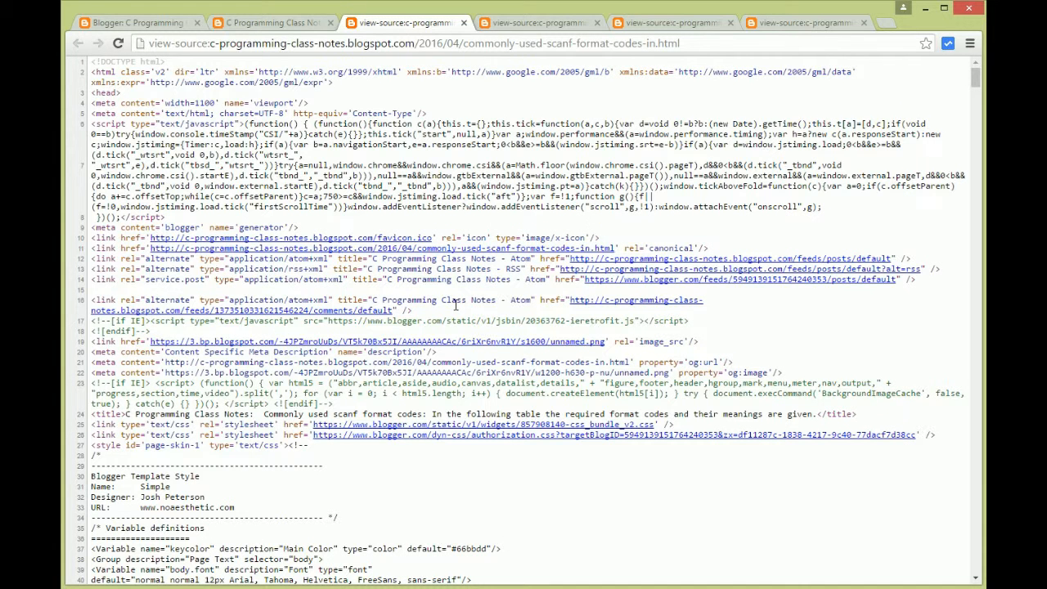
text(name='description')
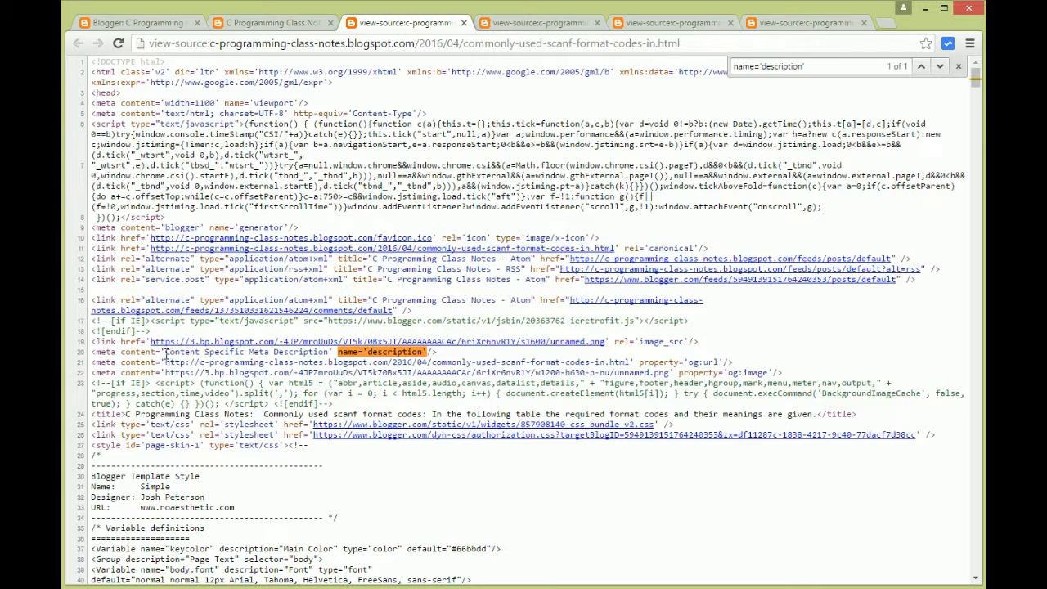
drag(164, 352, 326, 352)
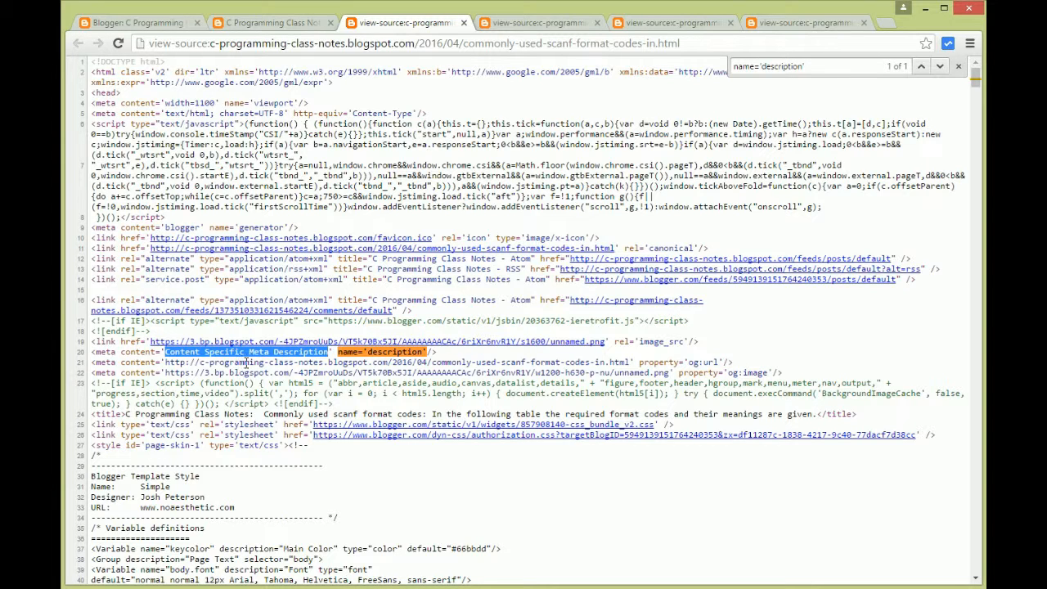
click(123, 22)
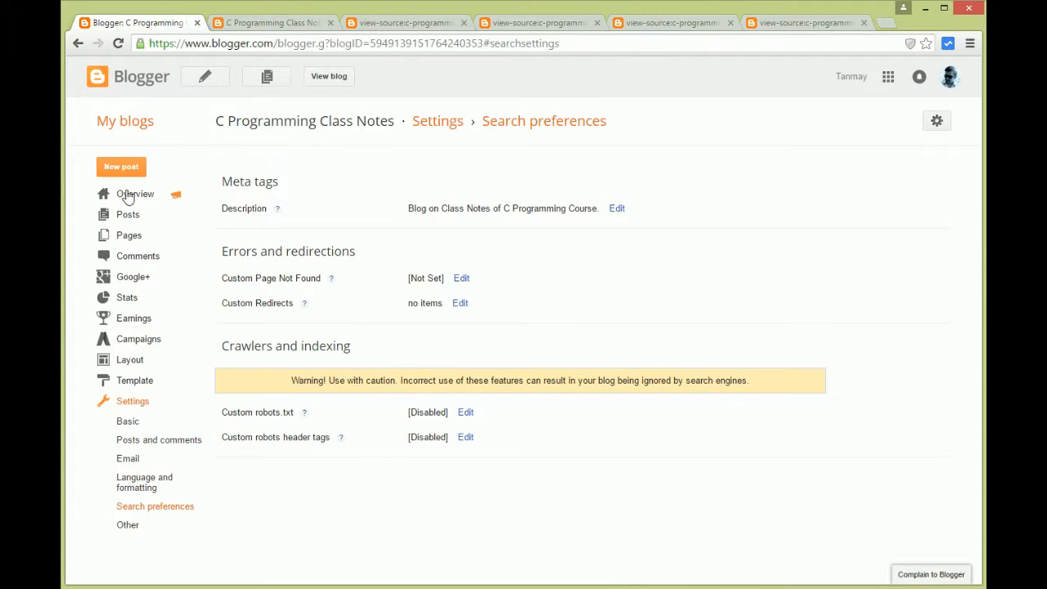
Set the scanf post's search description to 'Content Specific Meta Description.'
click(127, 215)
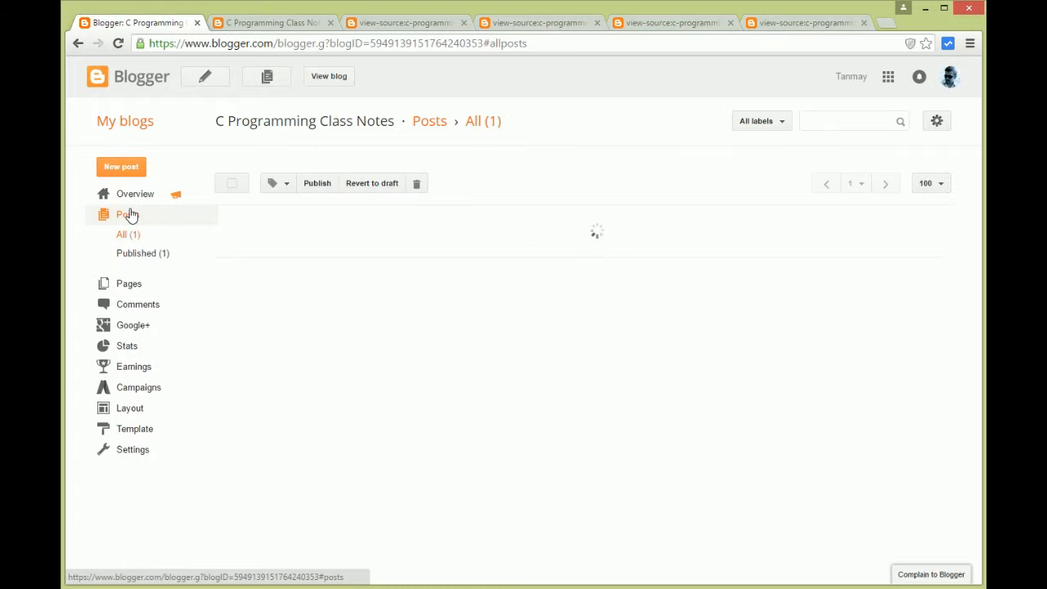
click(128, 214)
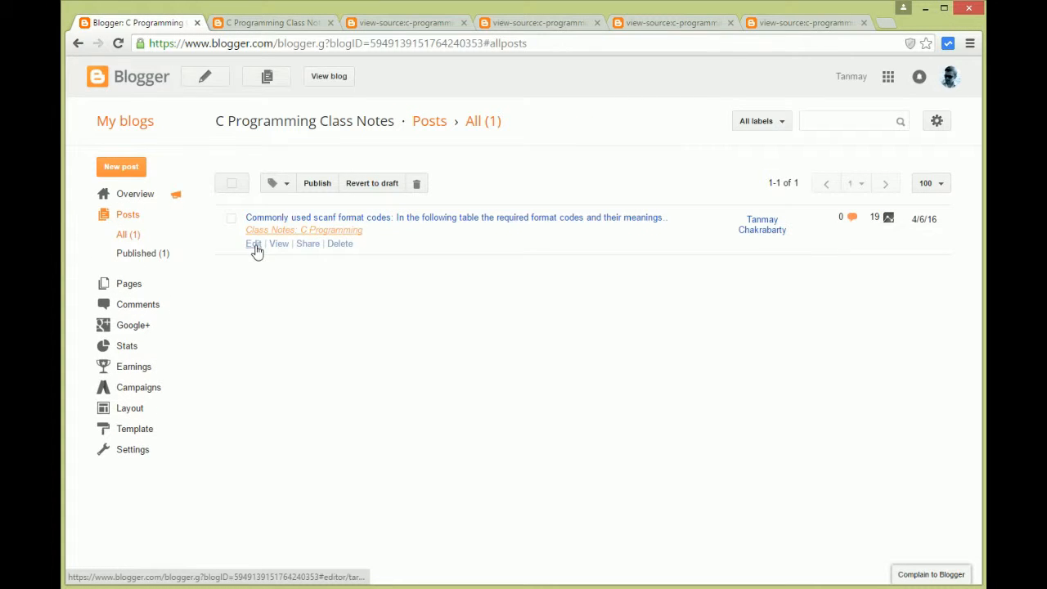
click(254, 244)
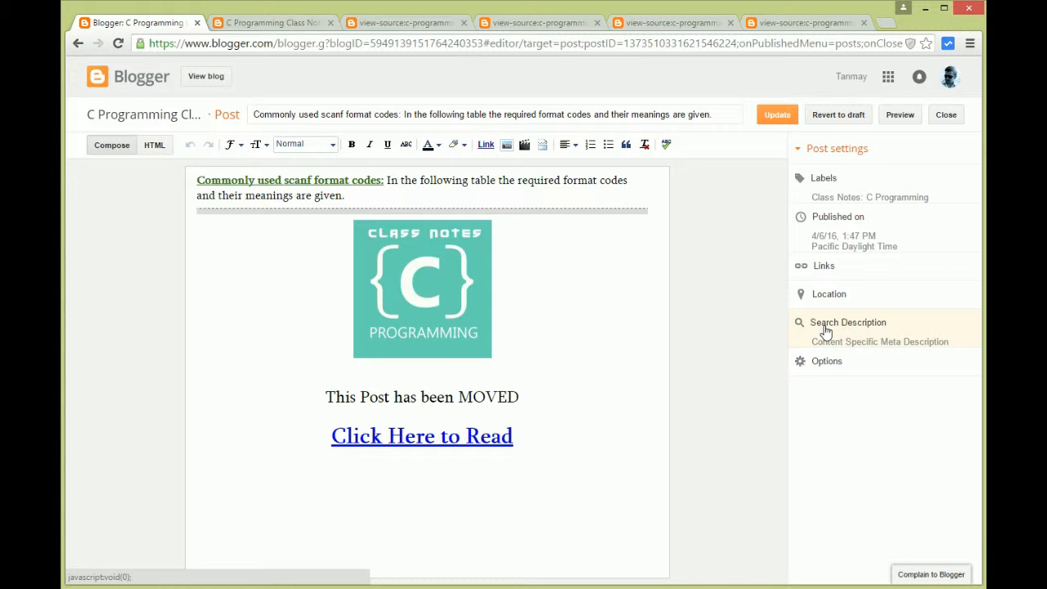
click(848, 322)
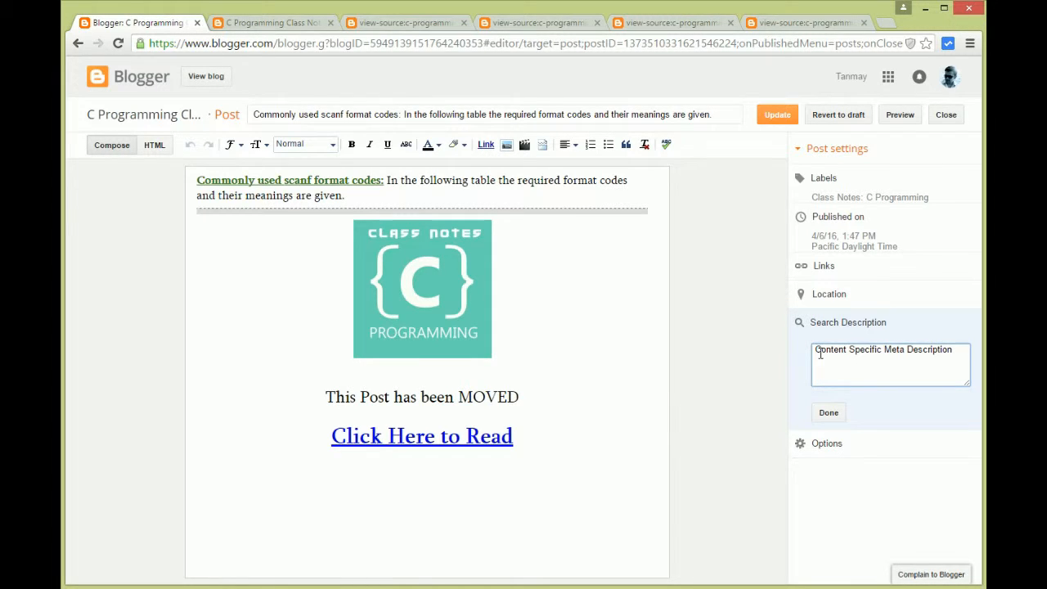
double_click(883, 351)
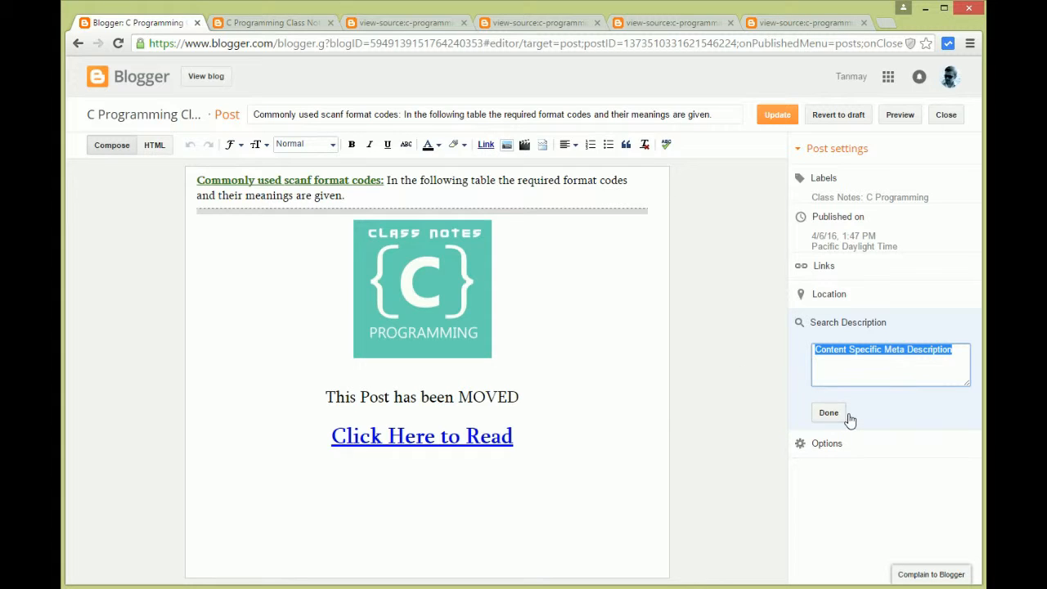
click(827, 412)
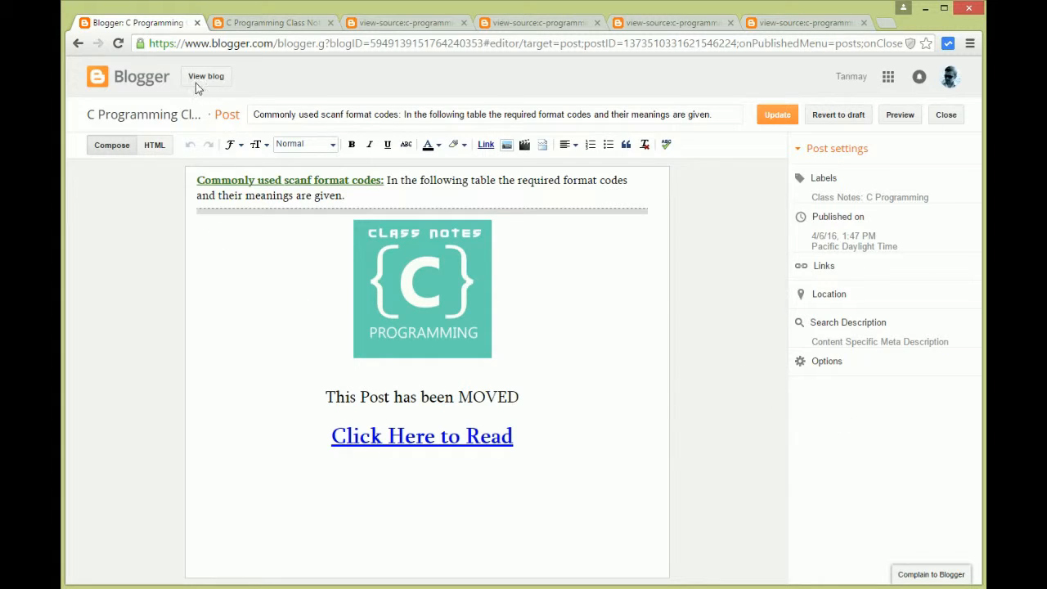
Leave the post editor without saving and return to the dashboard home
click(205, 76)
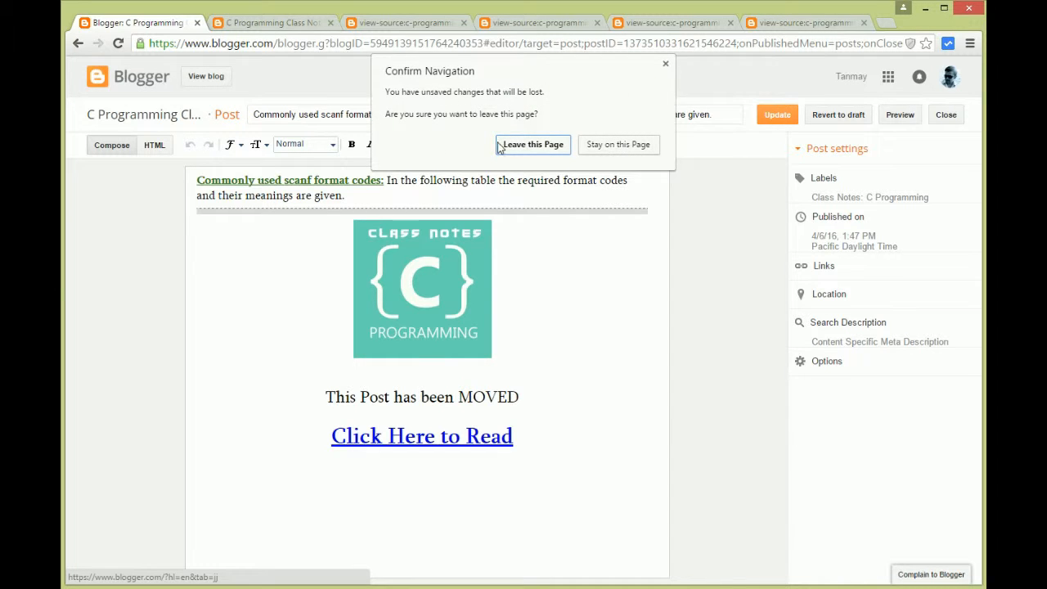
click(533, 144)
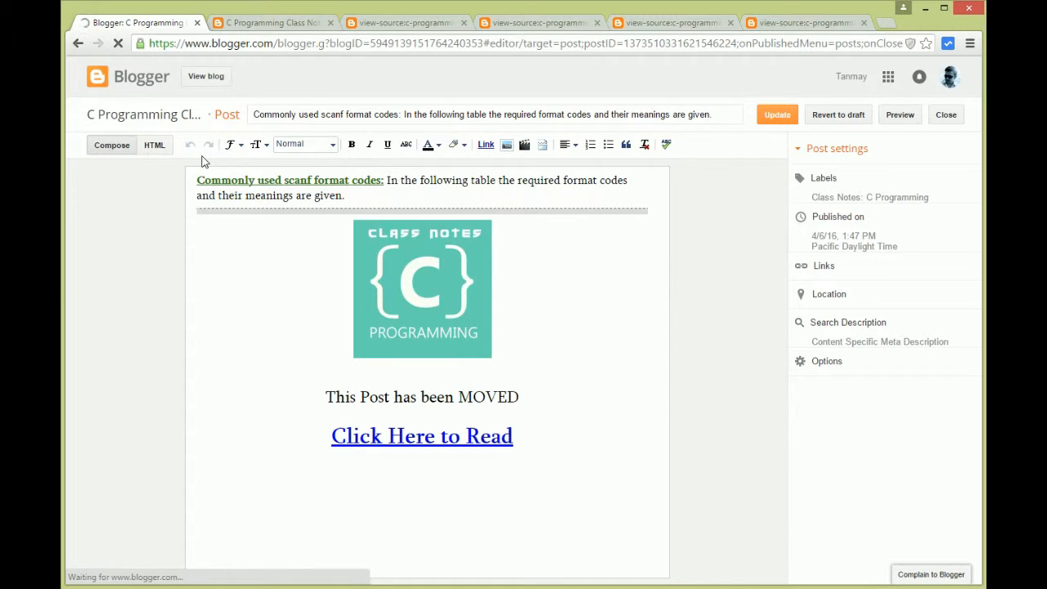
click(946, 115)
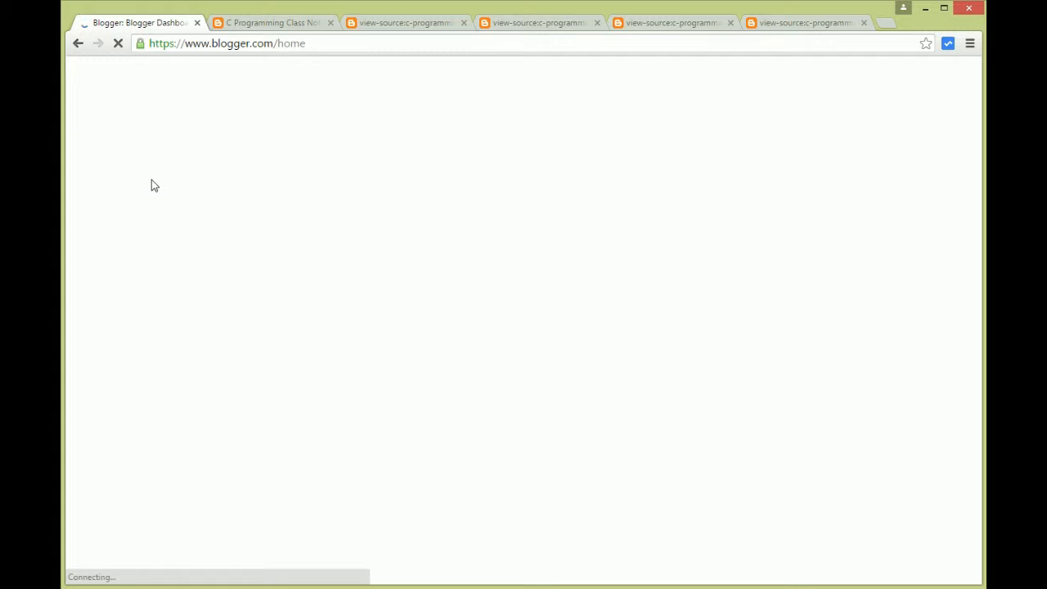
mouse_move(152, 182)
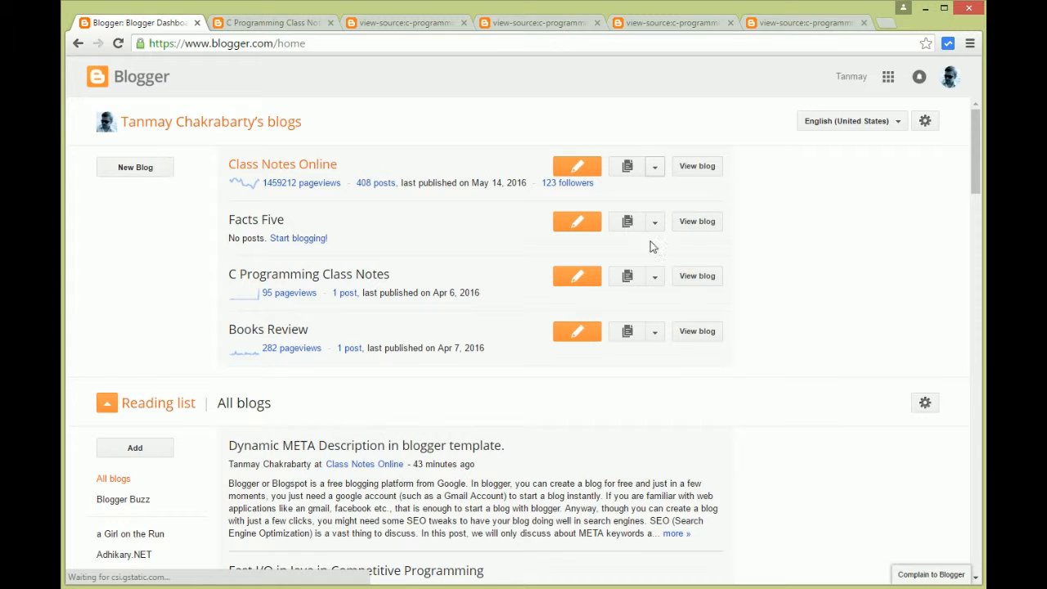
Create a new blank page from C Programming Class Notes' empty Pages list
click(654, 276)
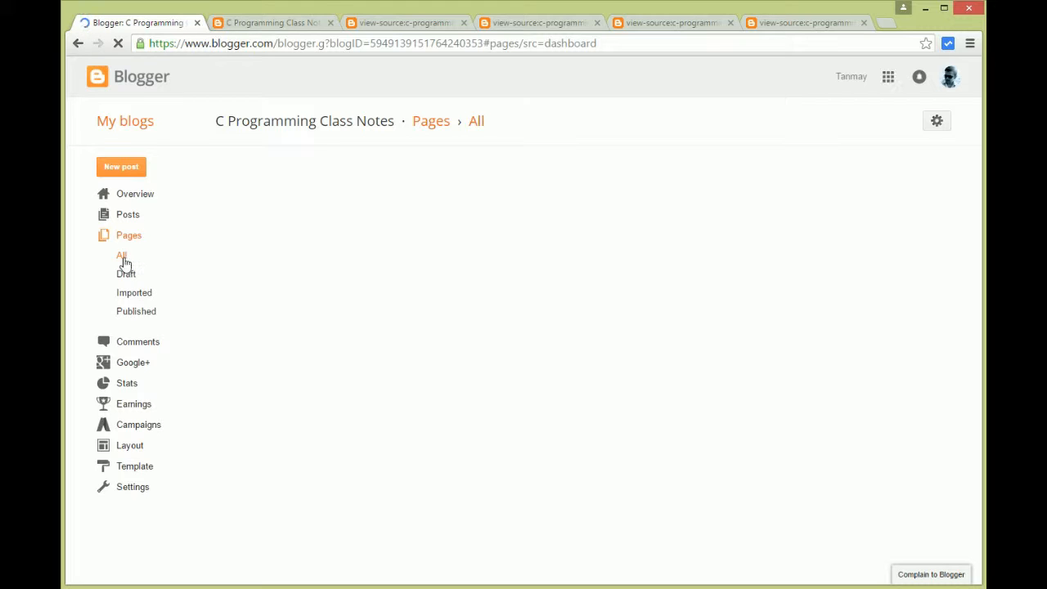
click(121, 255)
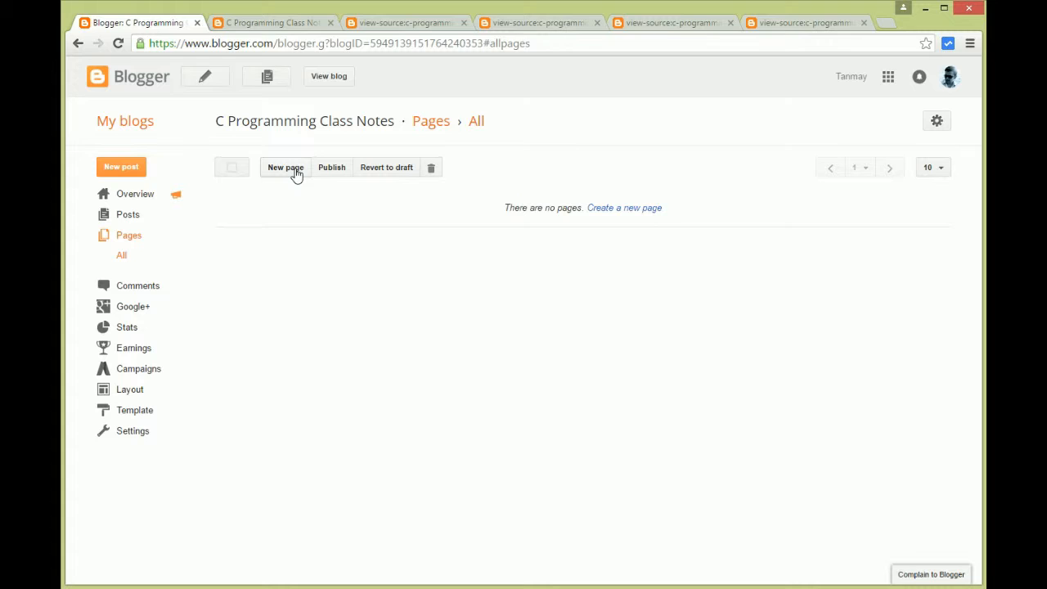
click(286, 166)
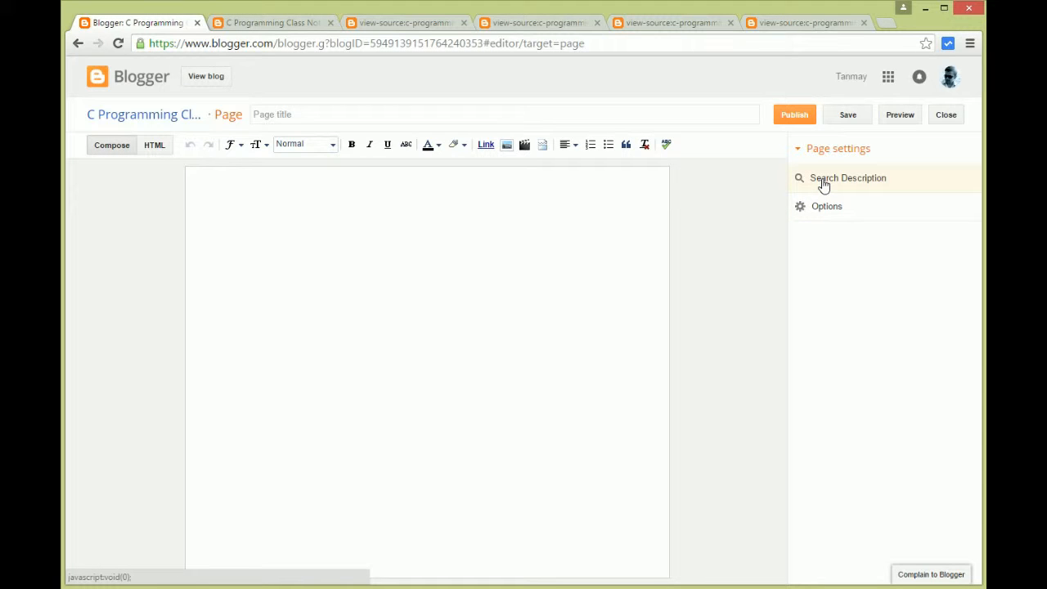
Check the new page's empty search description field, then return to the blog Overview
click(848, 177)
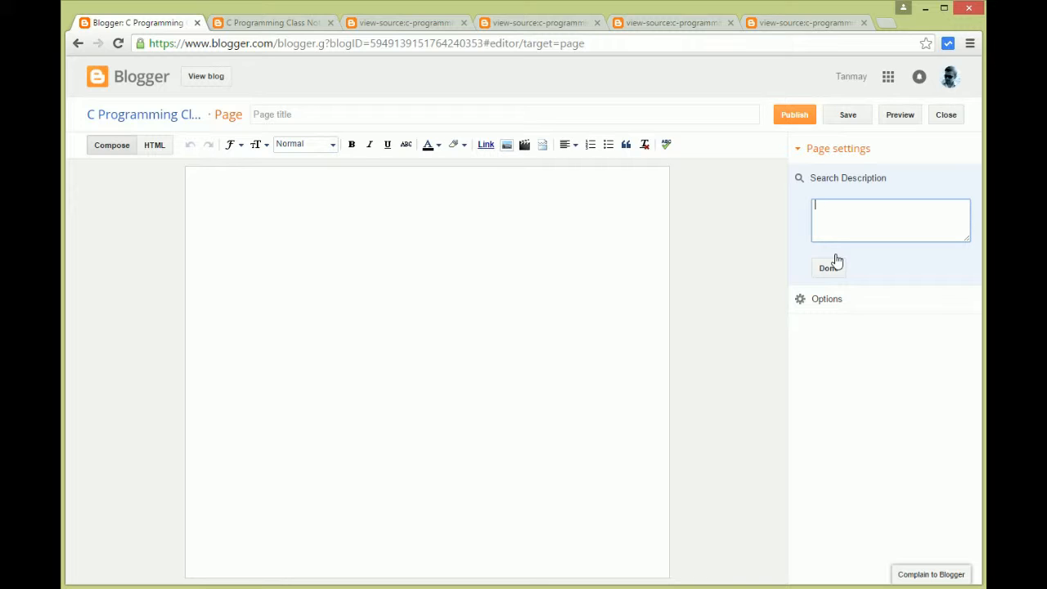
text(.)
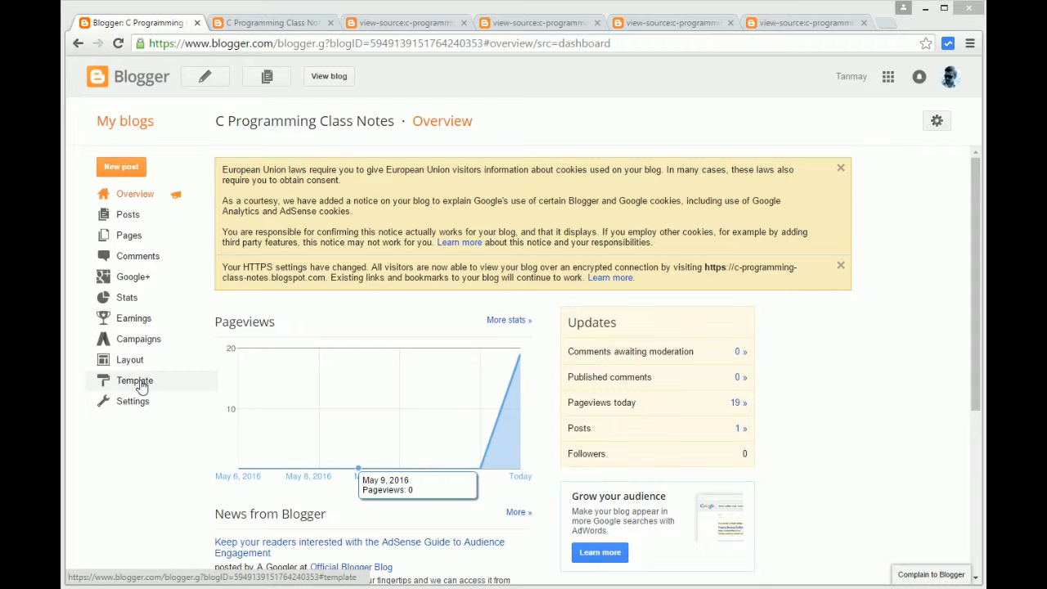
Open Template > Edit HTML for C Programming Class Notes
click(135, 380)
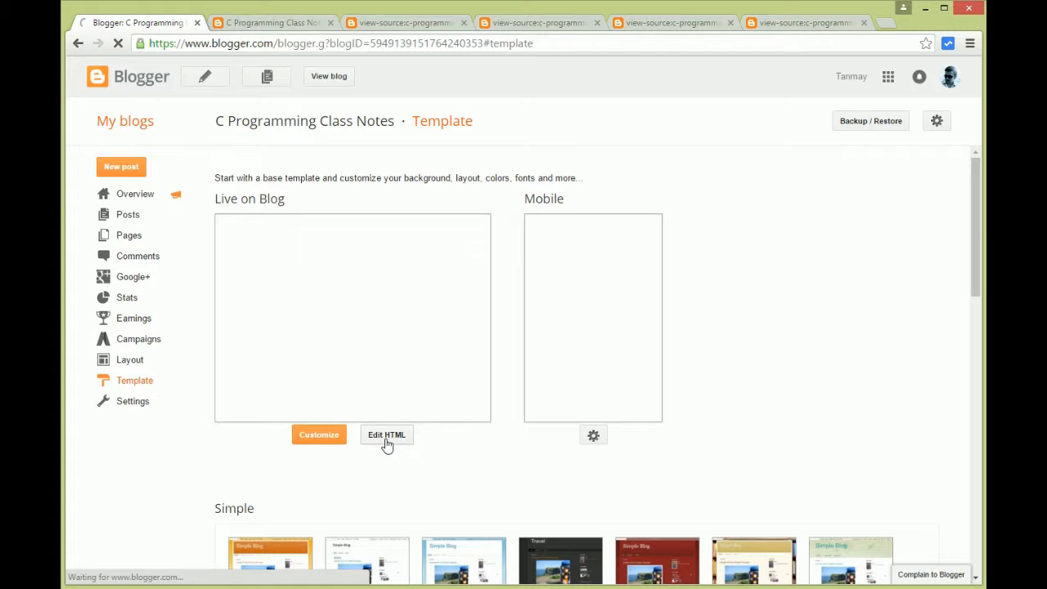
click(386, 435)
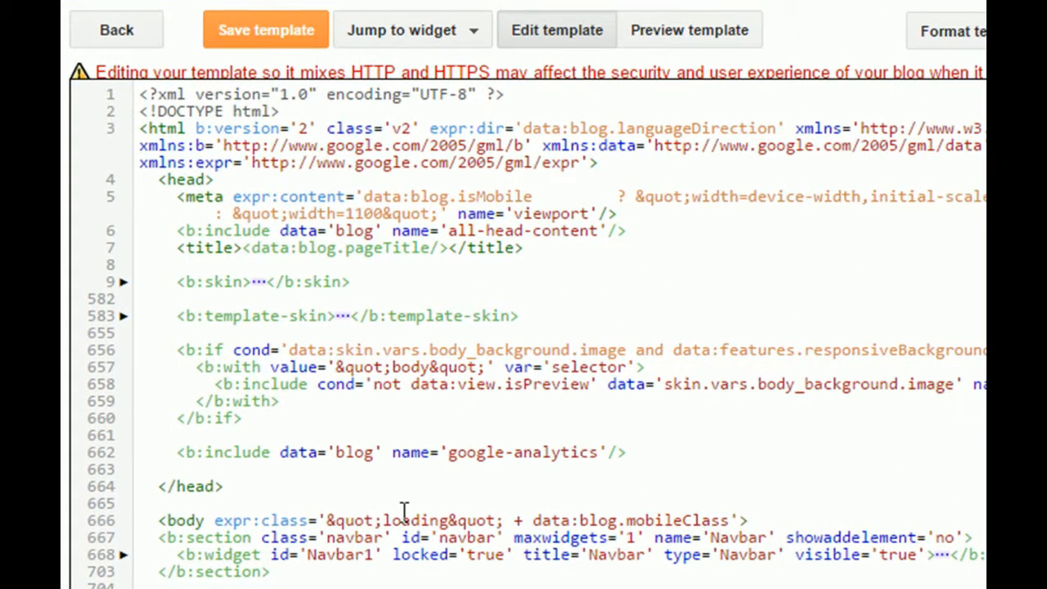
mouse_move(356, 501)
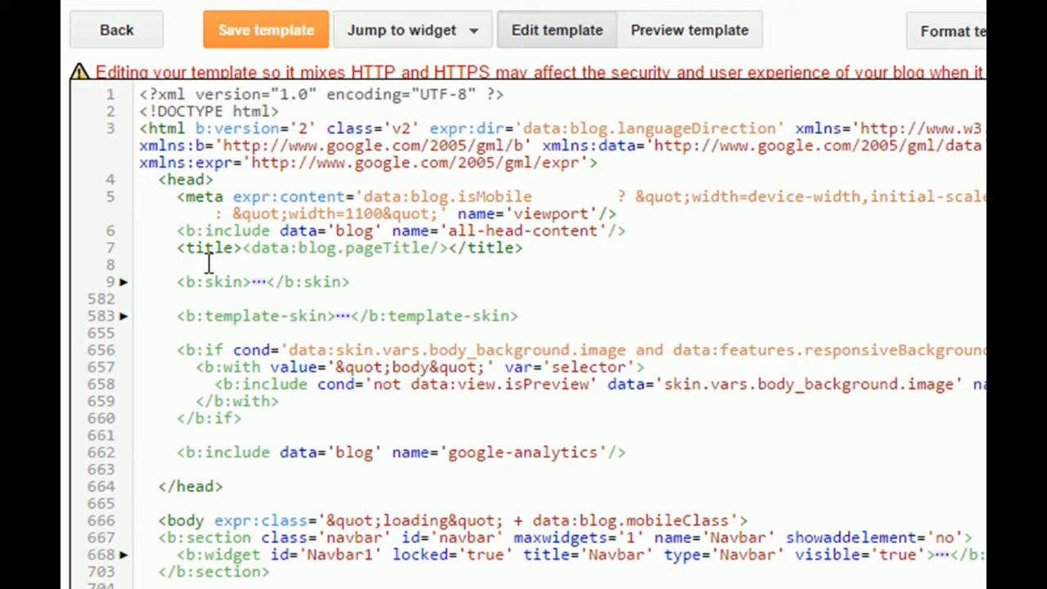
Insert <meta expr:content='data:blog.metaDescription' name='description'/> below the title and save
click(139, 263)
text(<meta >)
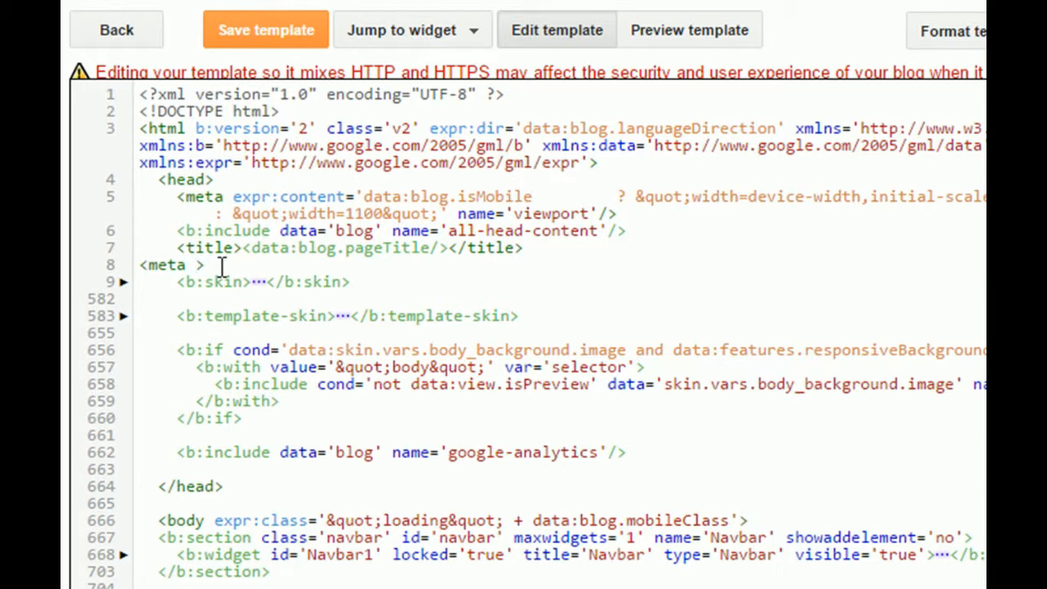
text(exp)
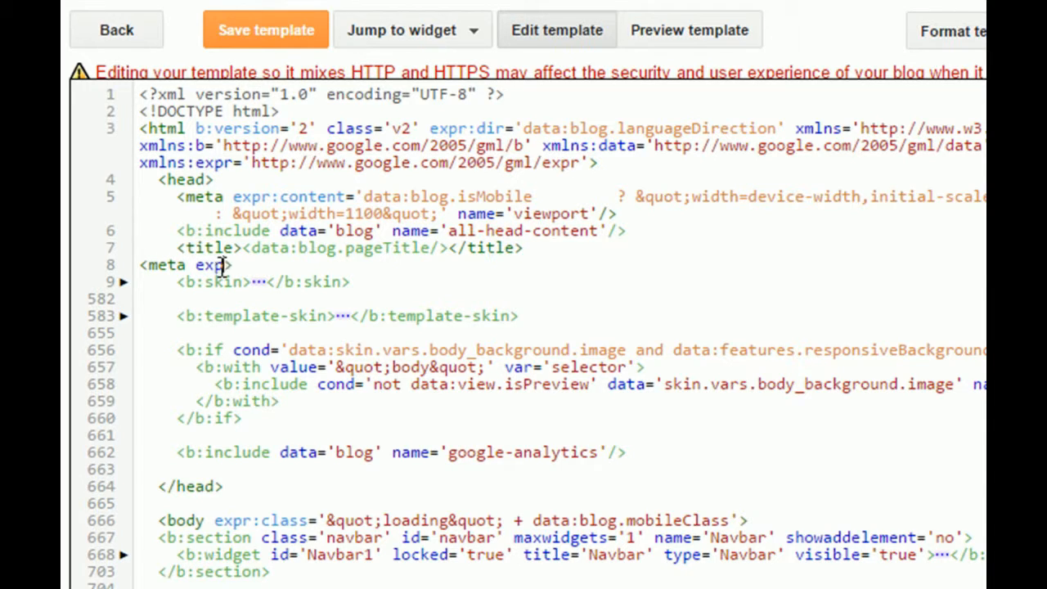
text(r:)
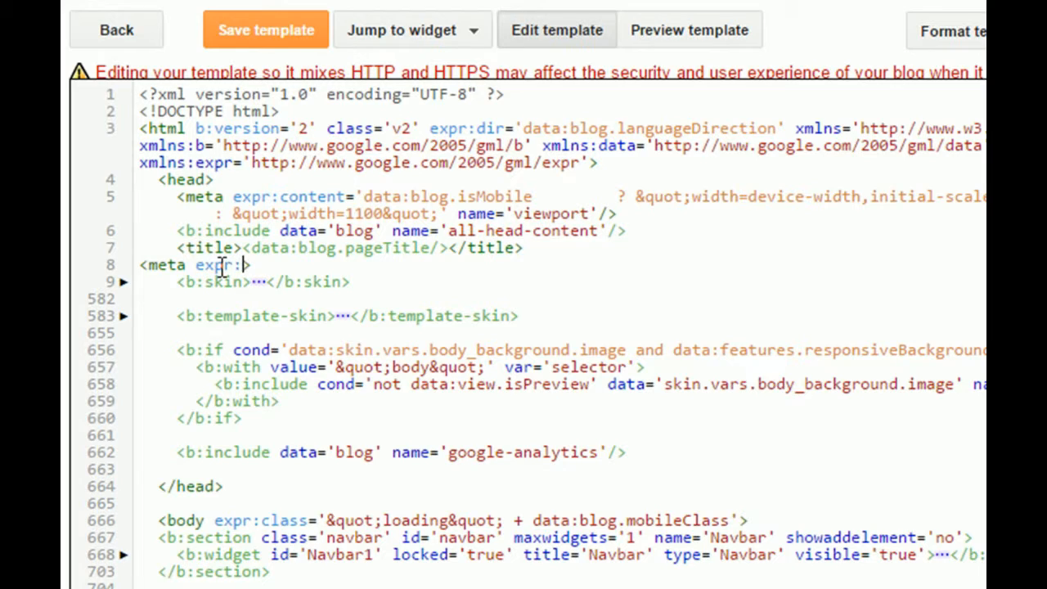
text(content)
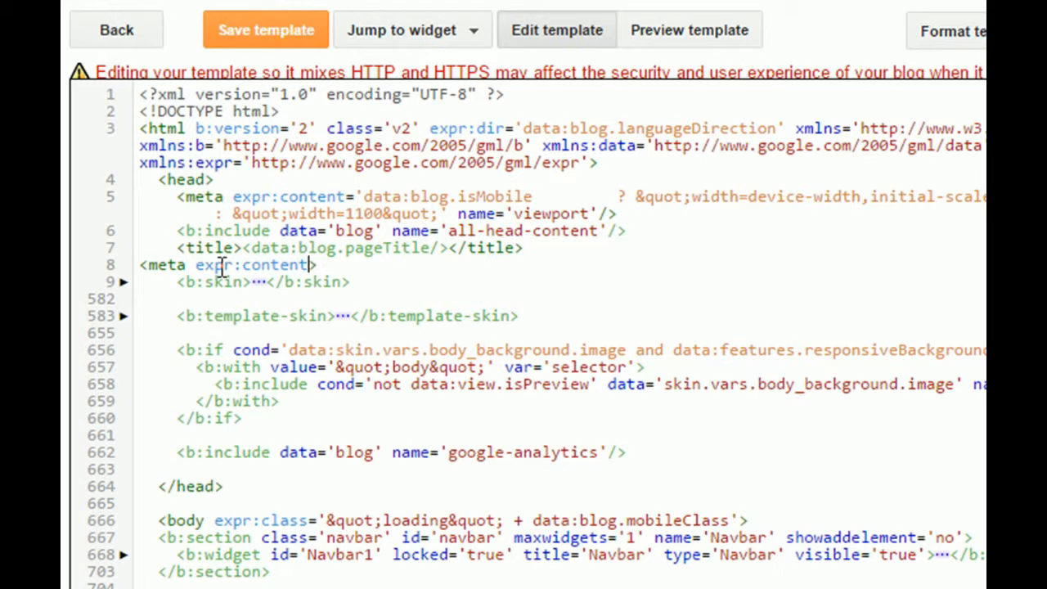
text('')
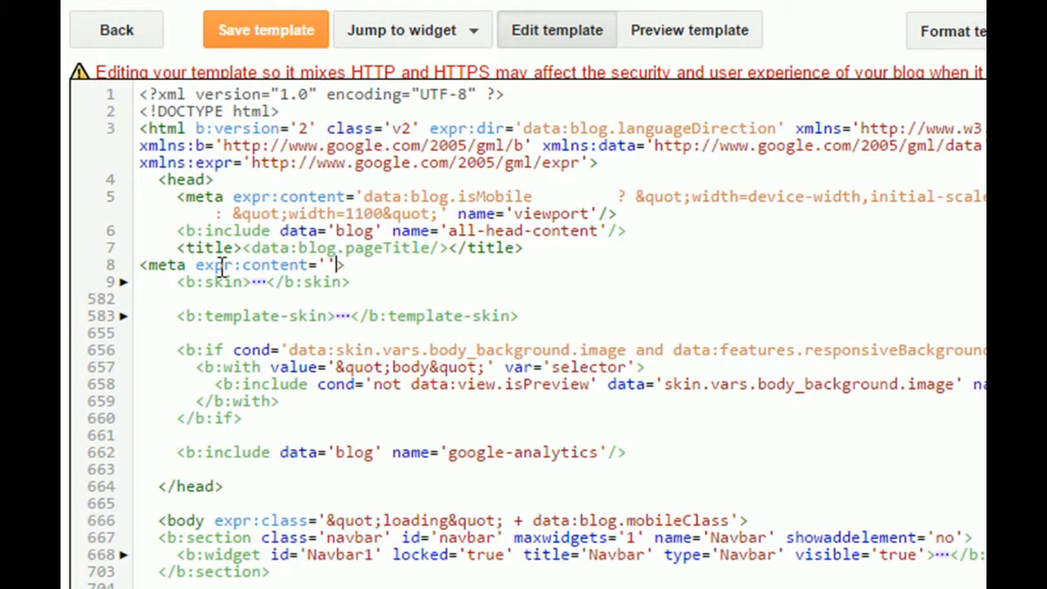
text(data)
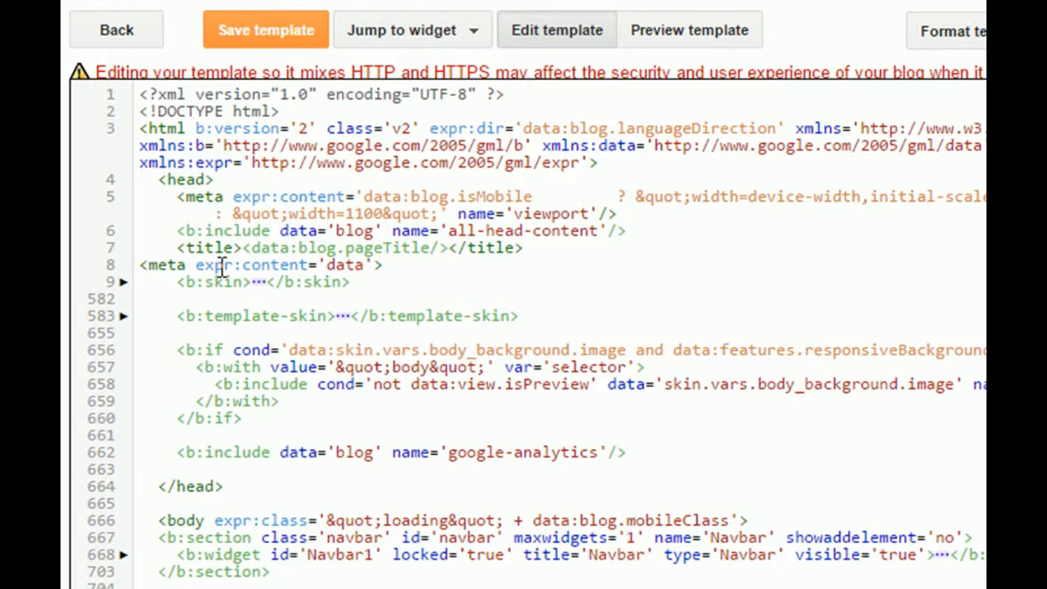
text(:blog.)
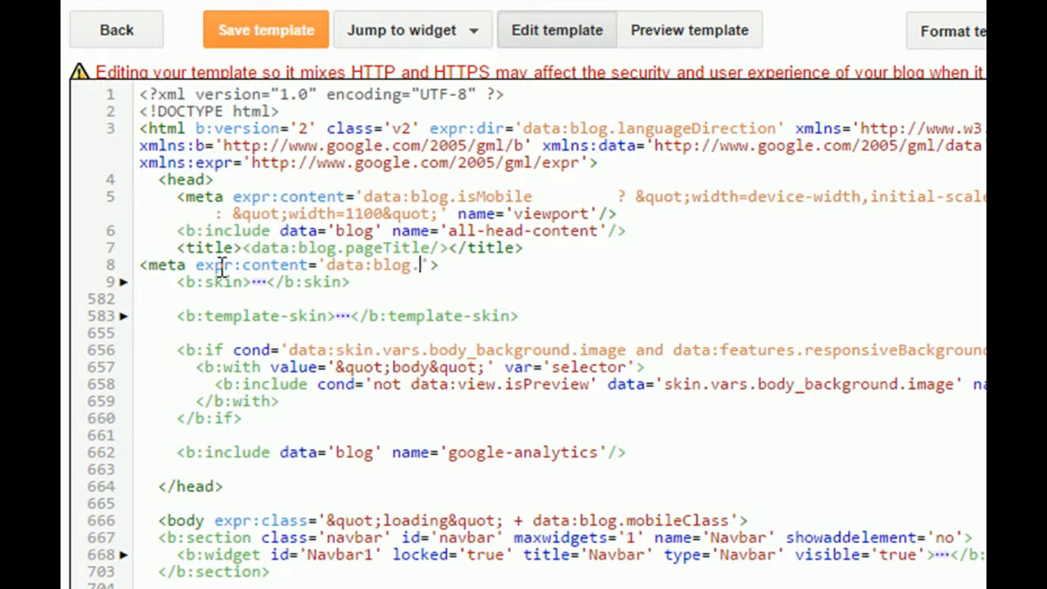
text(metaD)
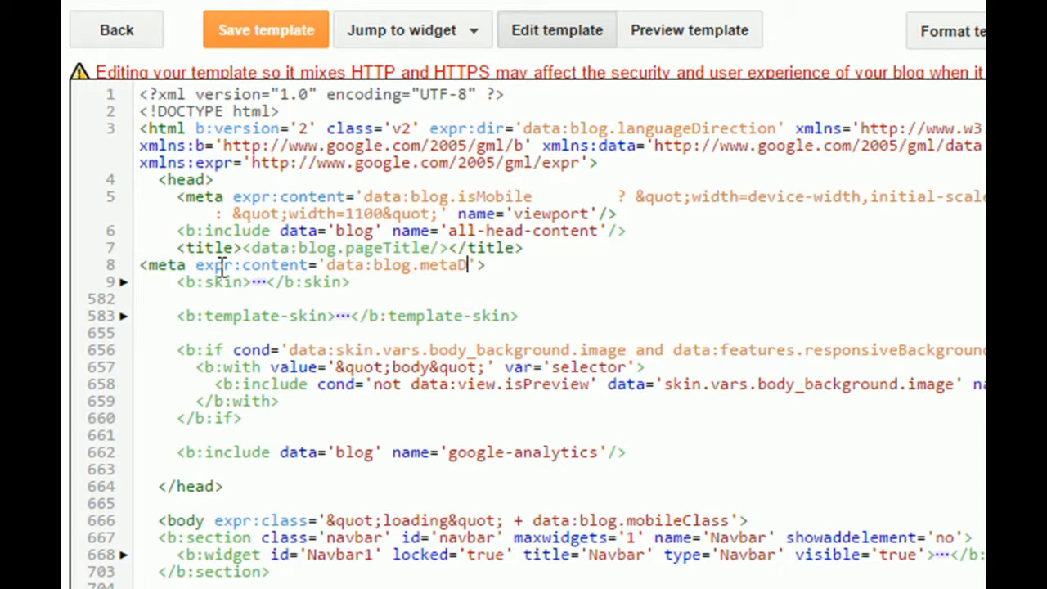
text(escri)
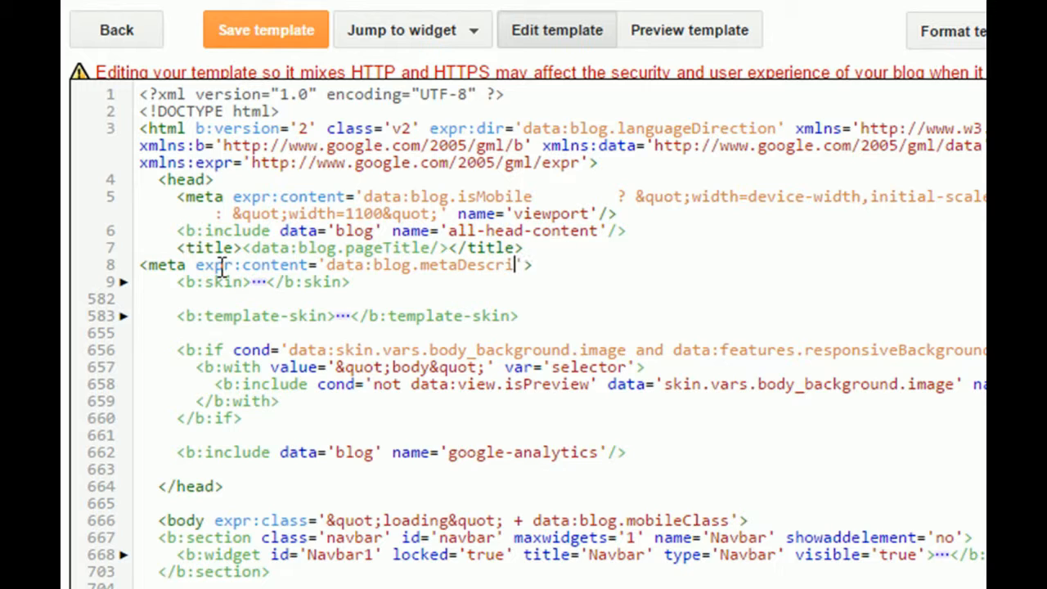
text(ption)
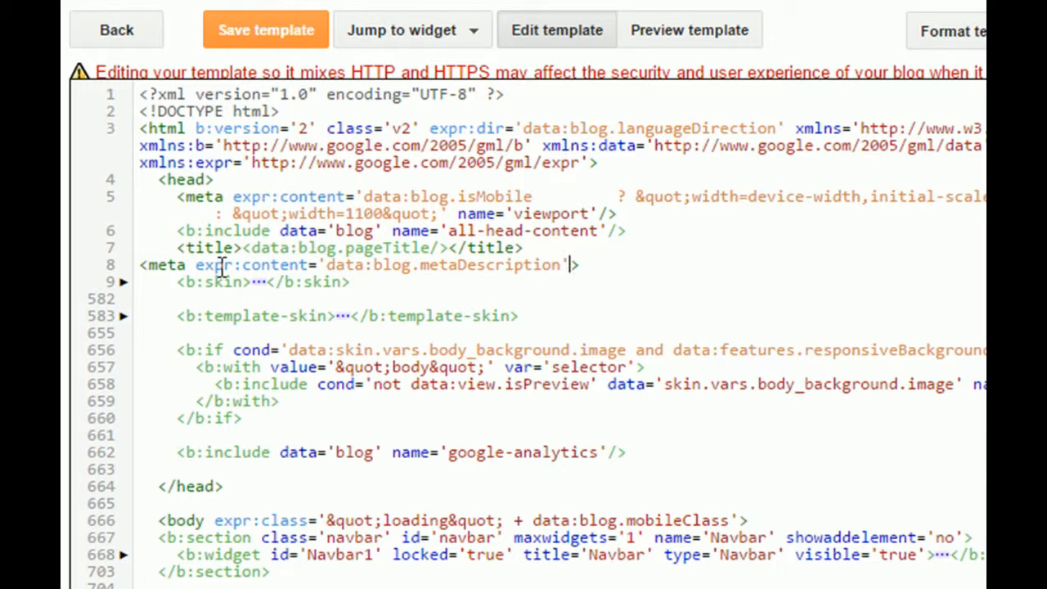
text(name>)
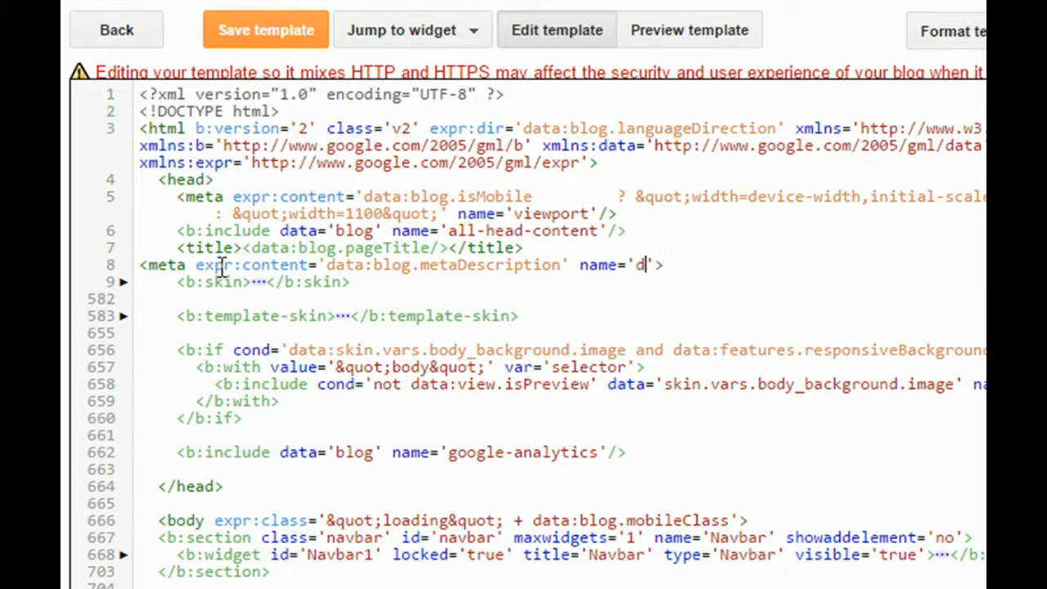
text(escription)
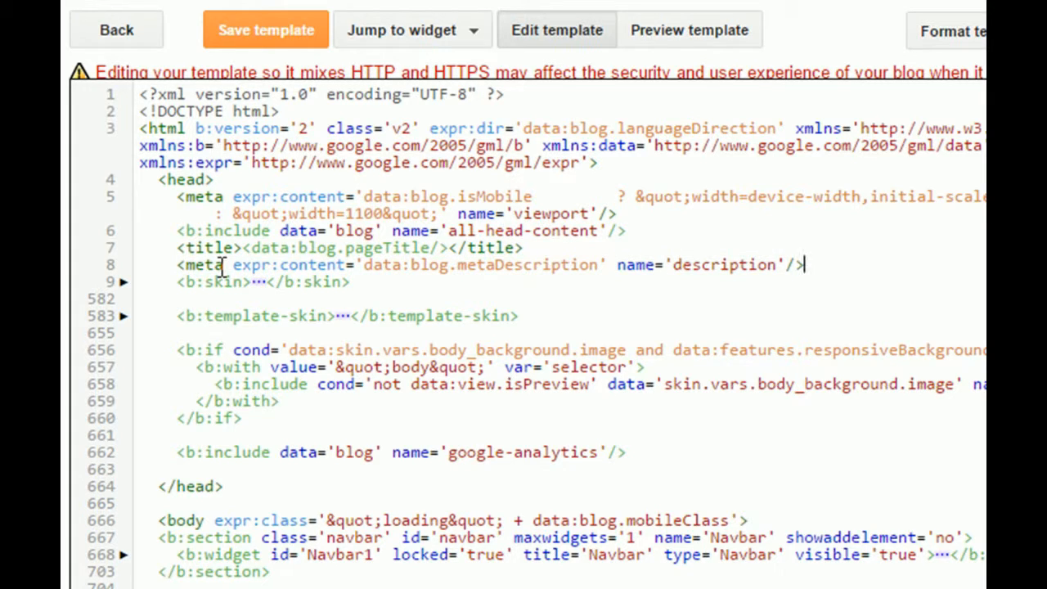
mouse_move(270, 24)
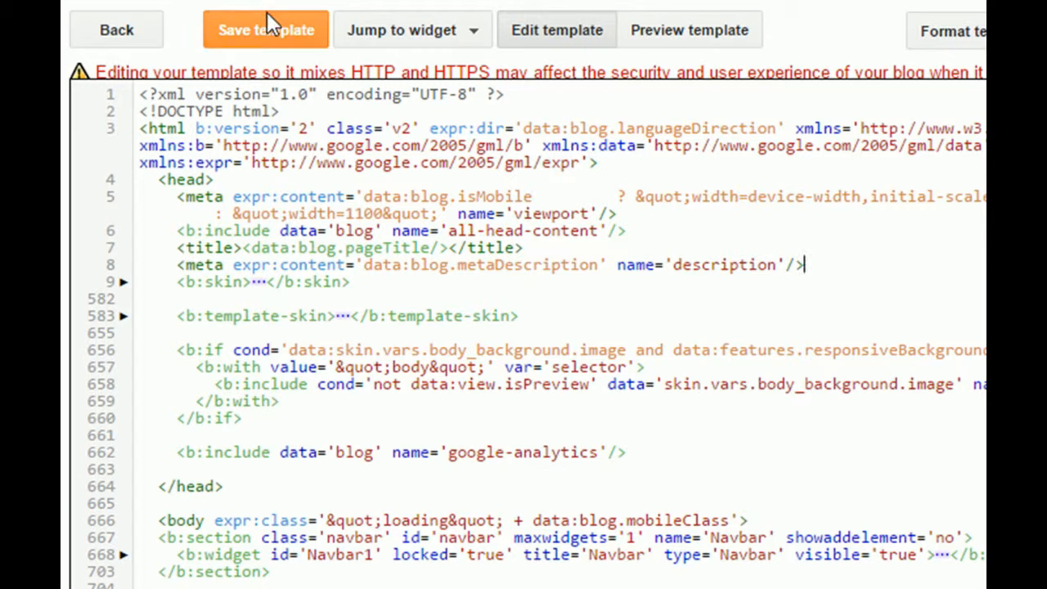
click(266, 31)
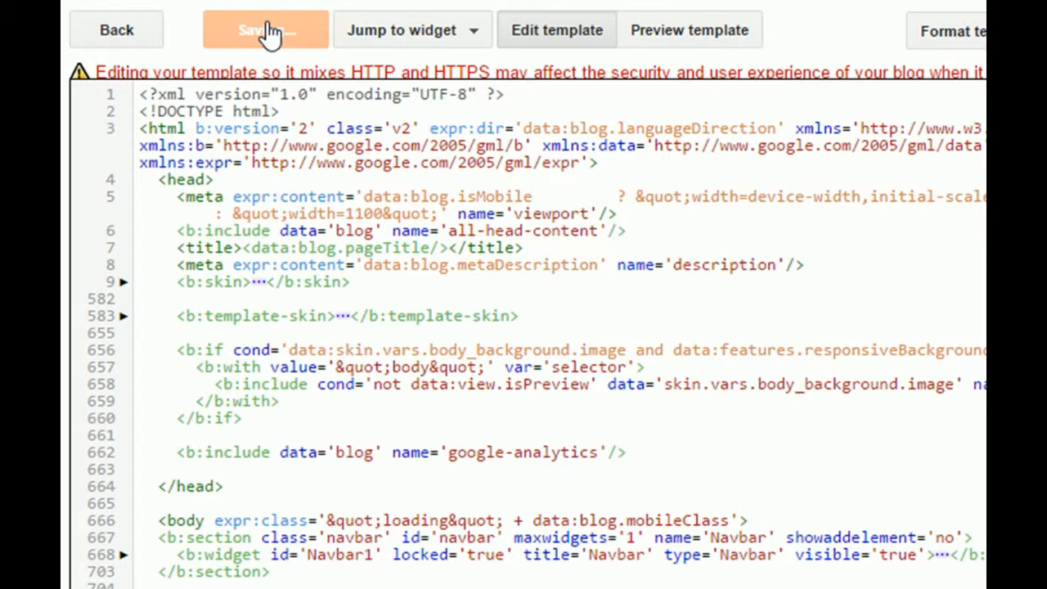